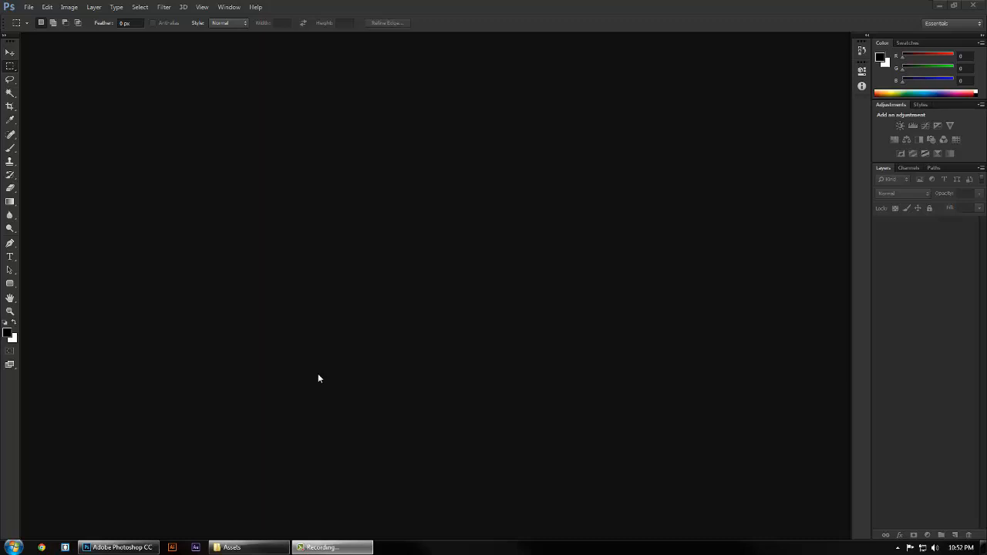
pyautogui.moveTo(317, 379)
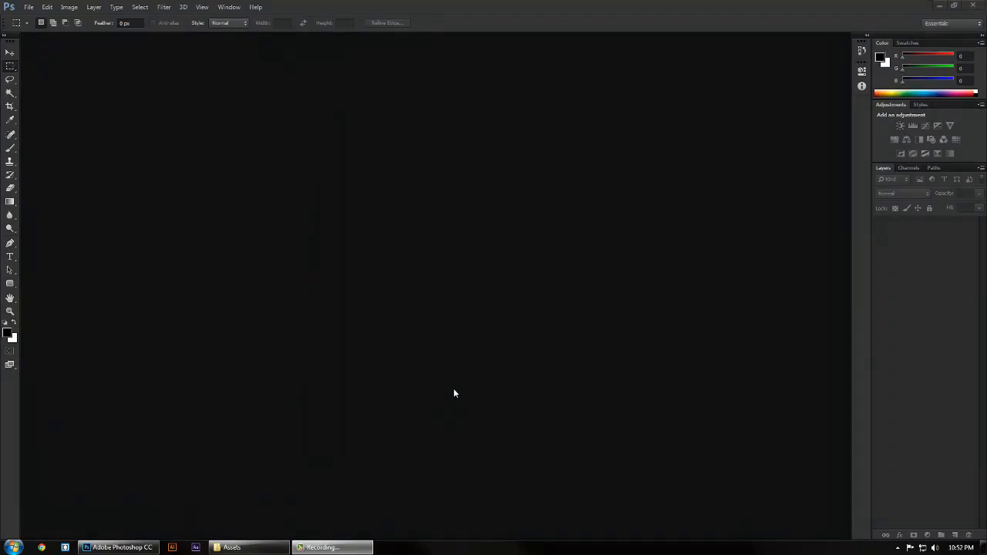
pyautogui.moveTo(354, 379)
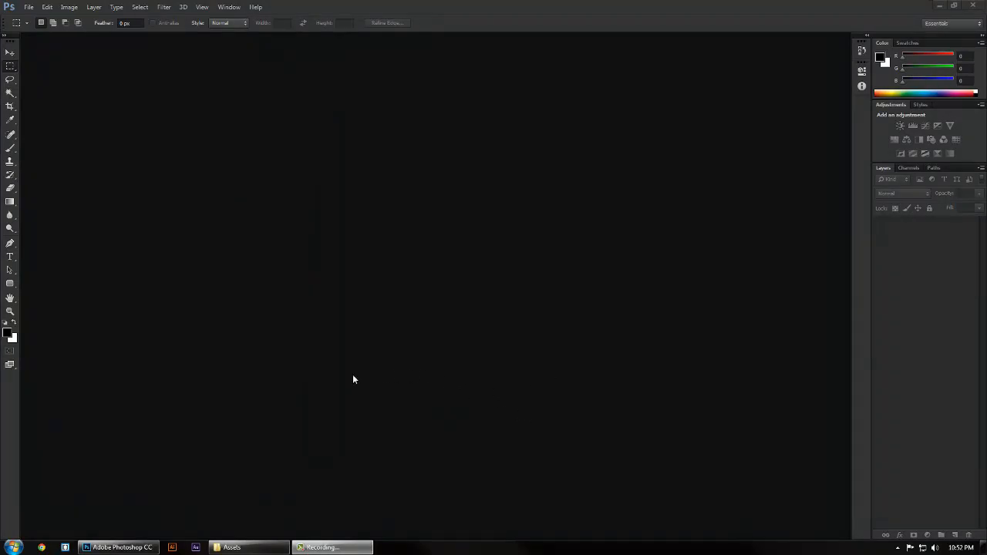
pyautogui.moveTo(247, 517)
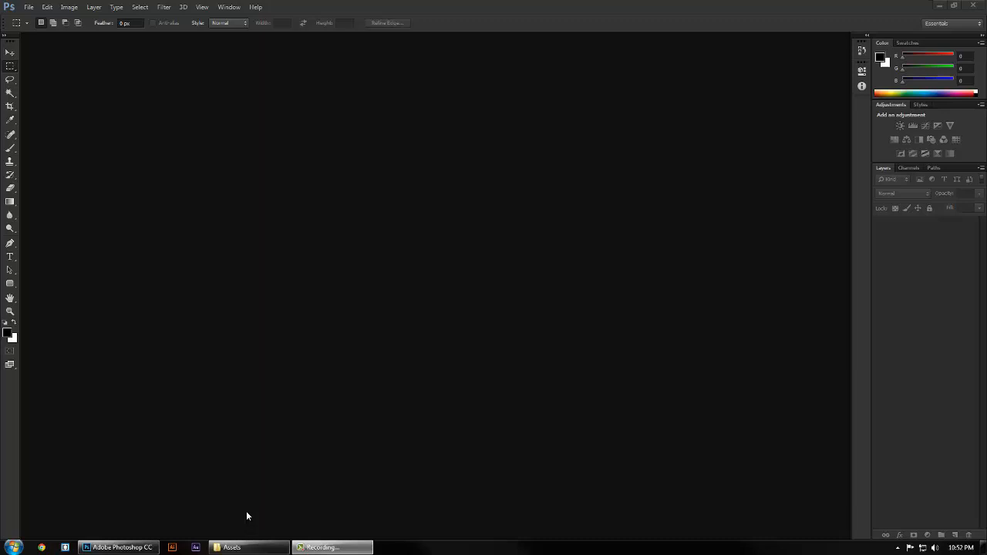
pyautogui.moveTo(246, 512)
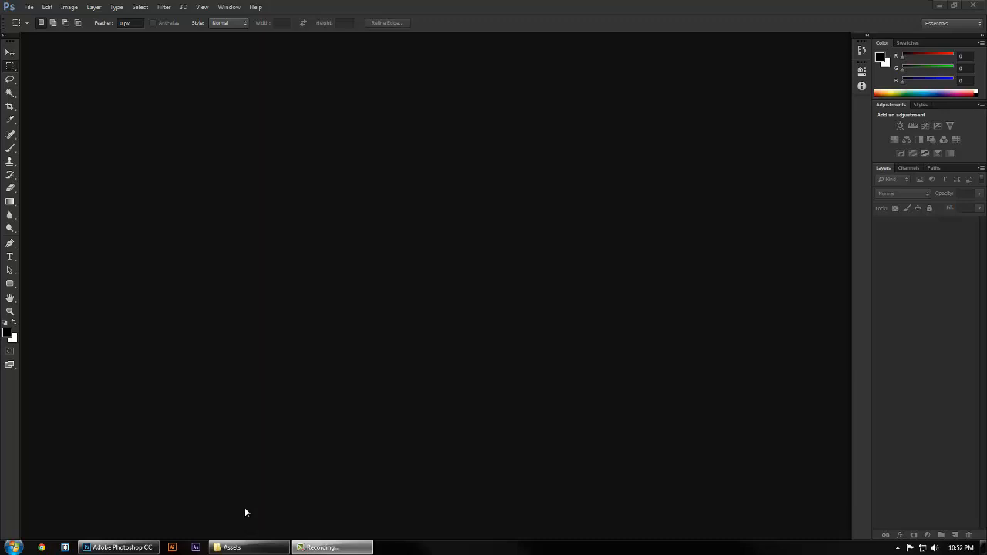
# Step: Open the Assets folder and drag DSC_0056.jpg into Photoshop
pyautogui.click(230, 548)
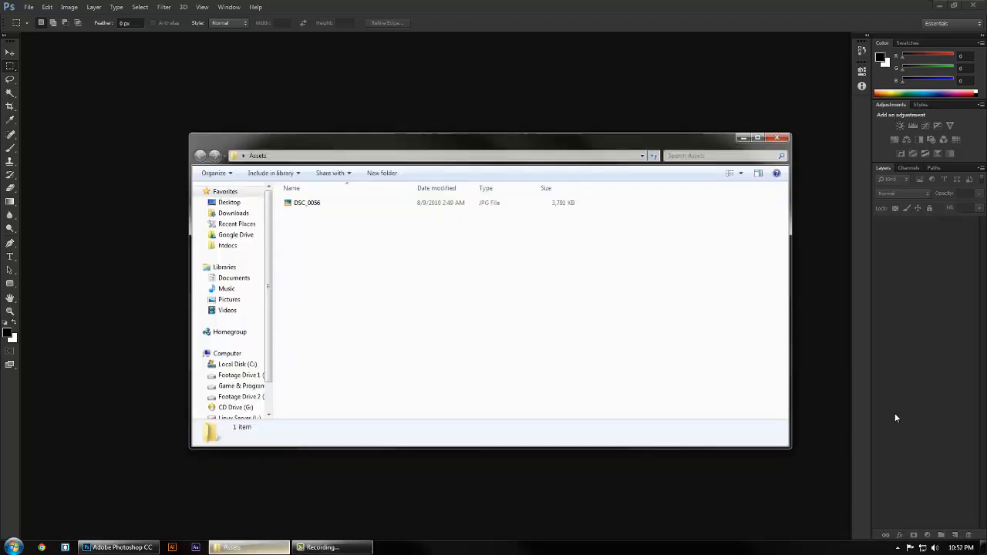
pyautogui.moveTo(307, 202); pyautogui.dragTo(95, 235)
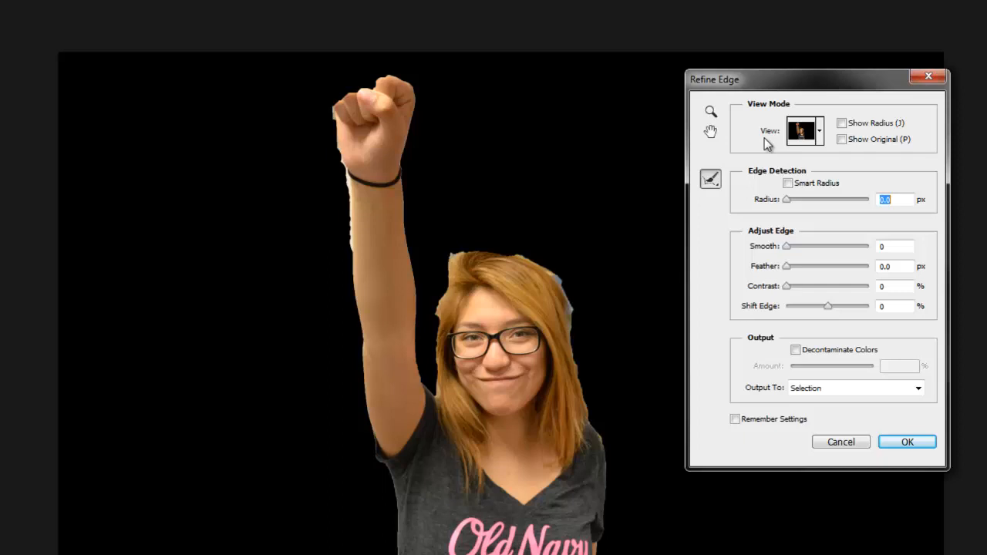
# Step: Refine the edge with Smart Radius 18.1 and Shift Edge -14, output to a masked layer
pyautogui.click(842, 123)
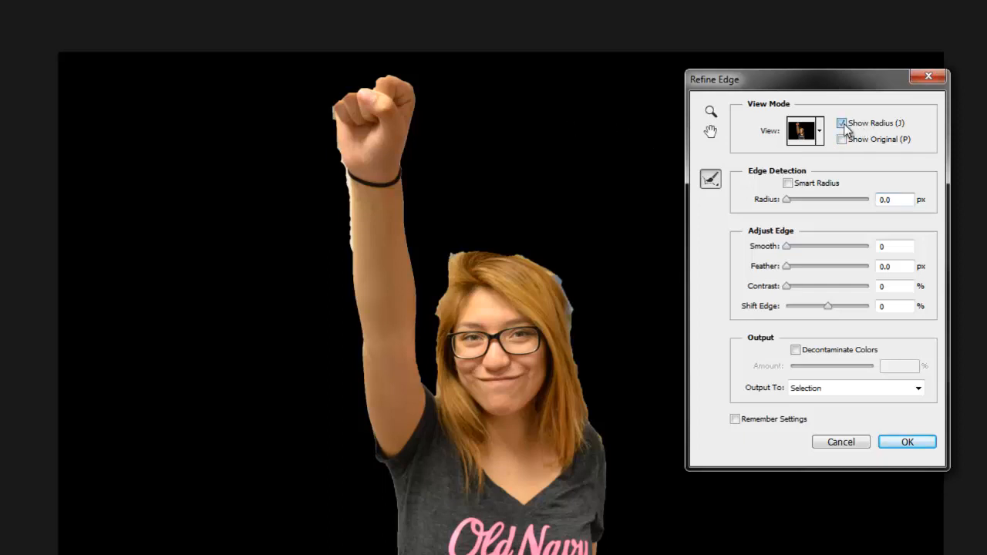
pyautogui.click(789, 182)
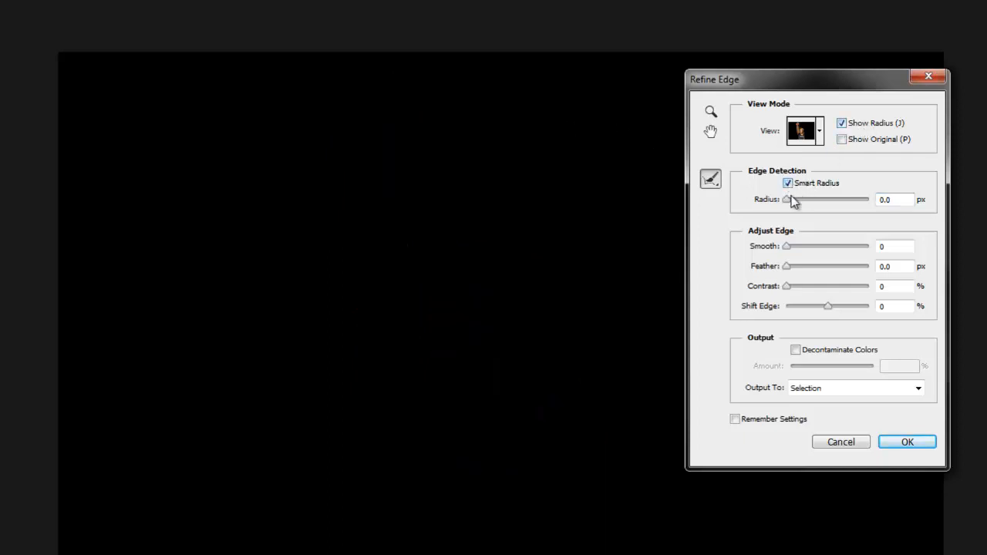
pyautogui.moveTo(788, 199); pyautogui.dragTo(801, 199)
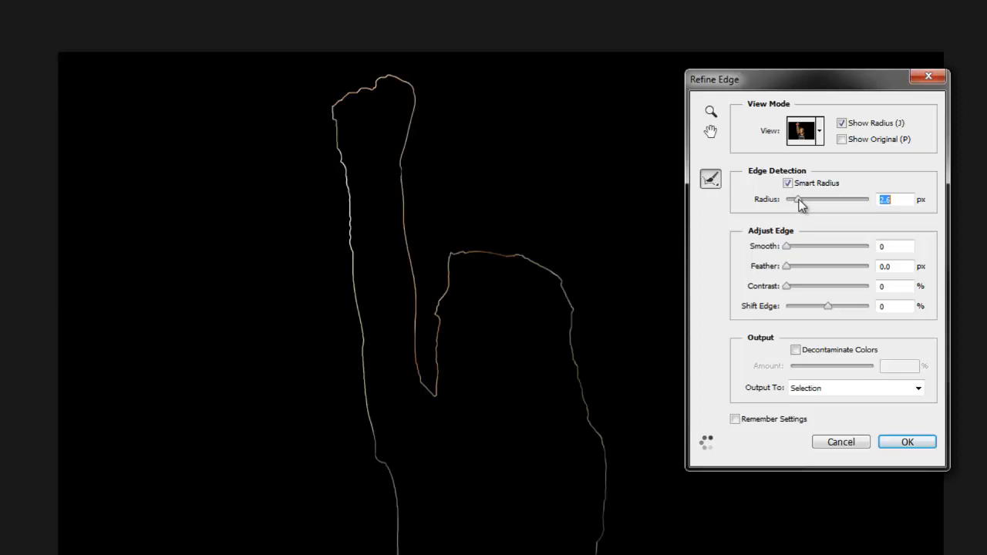
pyautogui.moveTo(795, 199); pyautogui.dragTo(819, 199)
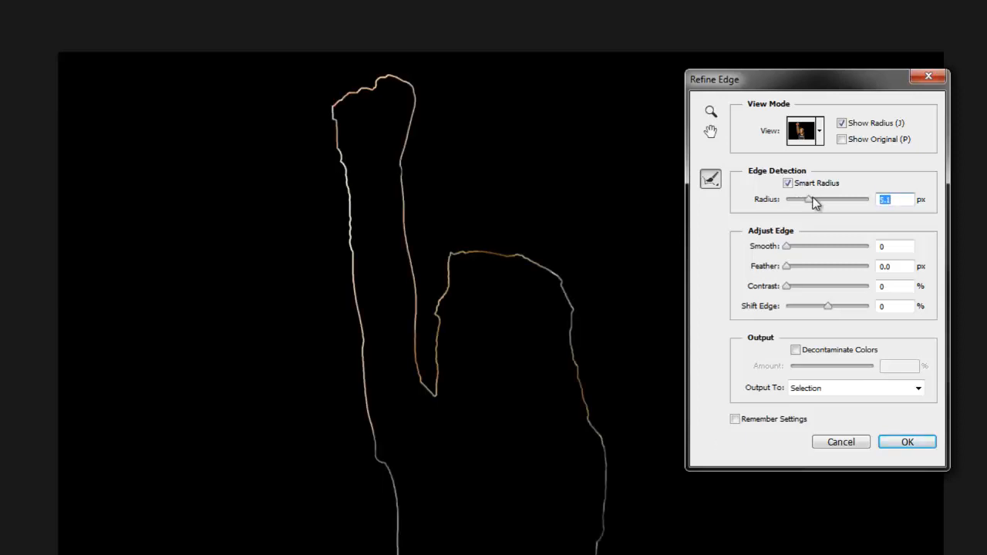
pyautogui.moveTo(798, 199); pyautogui.dragTo(824, 199)
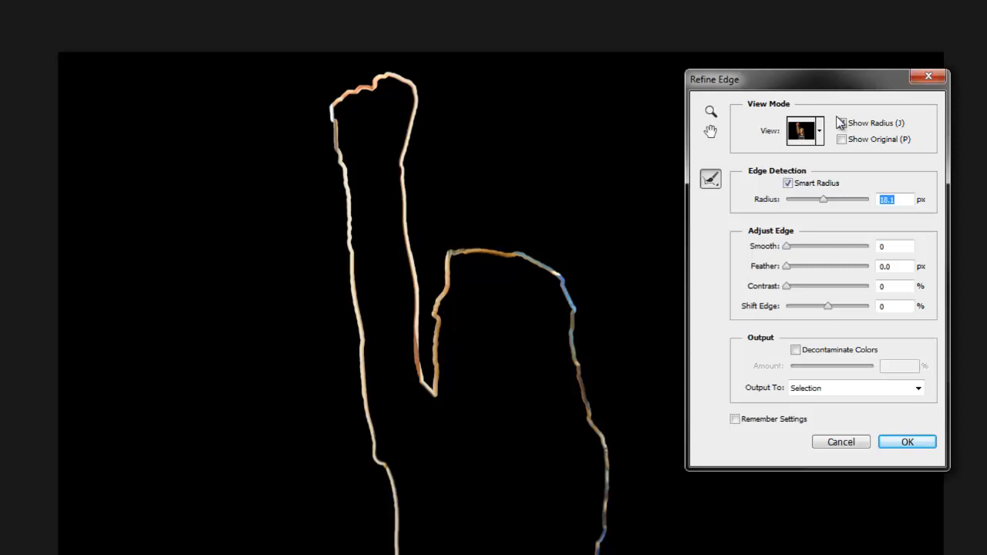
pyautogui.click(842, 123)
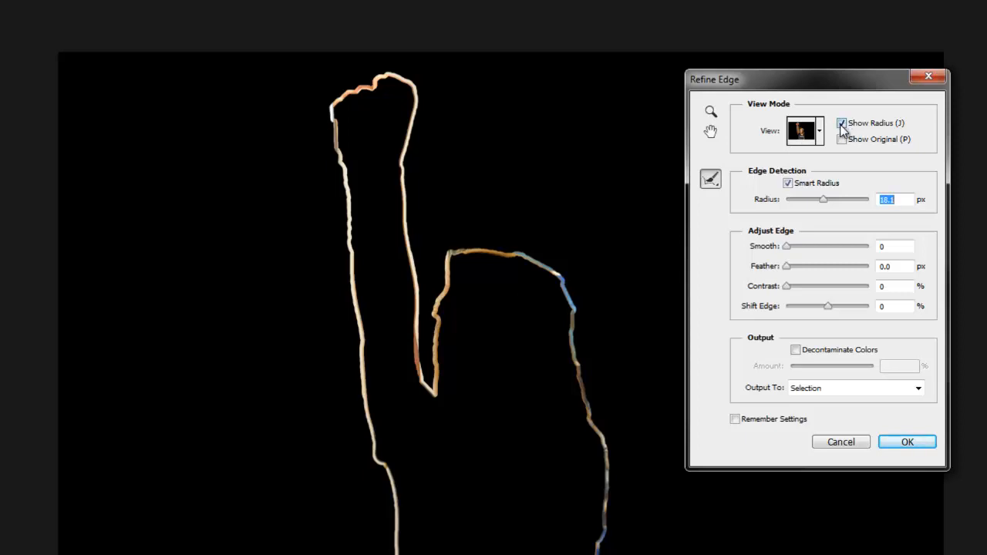
pyautogui.click(841, 123)
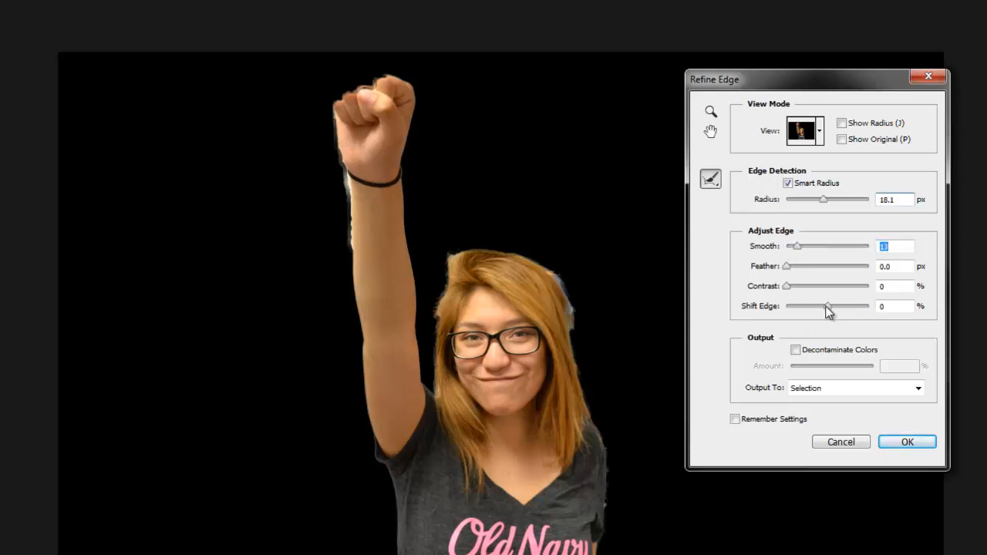
pyautogui.moveTo(829, 306); pyautogui.dragTo(819, 307)
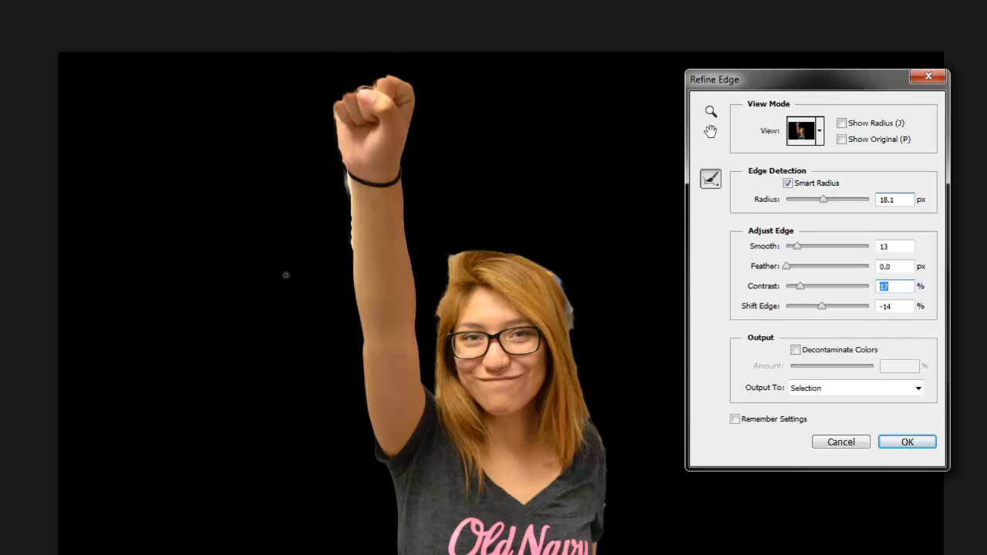
pyautogui.moveTo(822, 413)
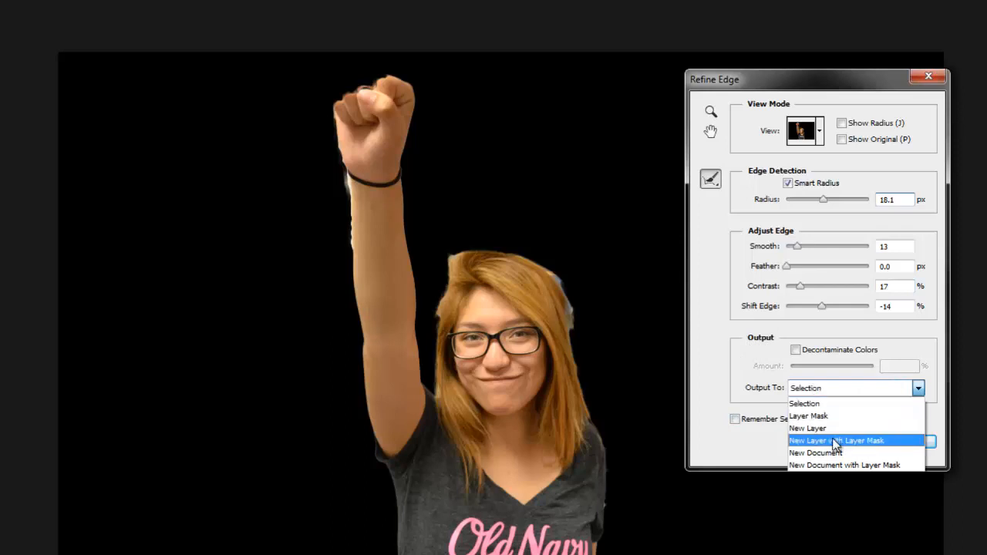
pyautogui.click(832, 441)
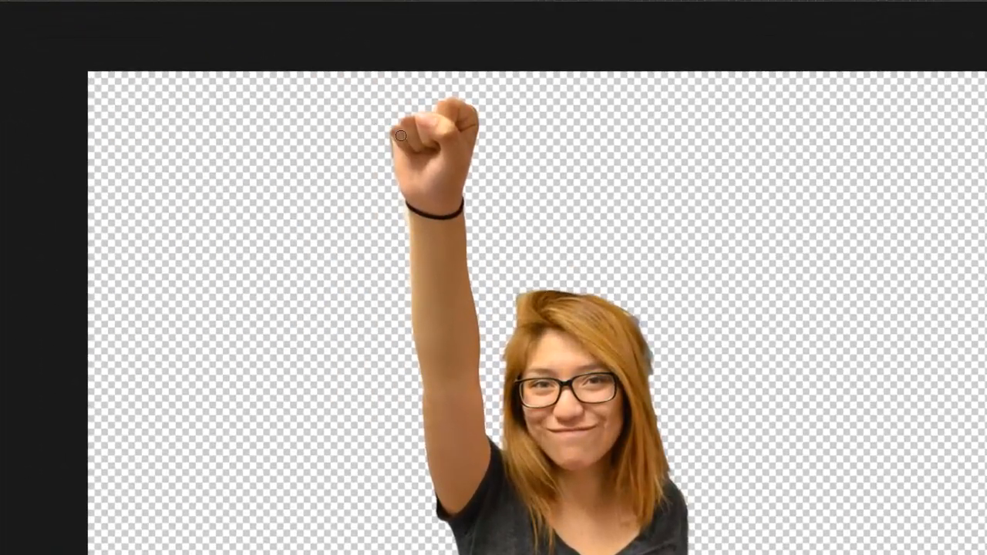
# Step: Brush along the mask edge around the raised fist to tidy the outline
pyautogui.moveTo(399, 136); pyautogui.dragTo(399, 184)
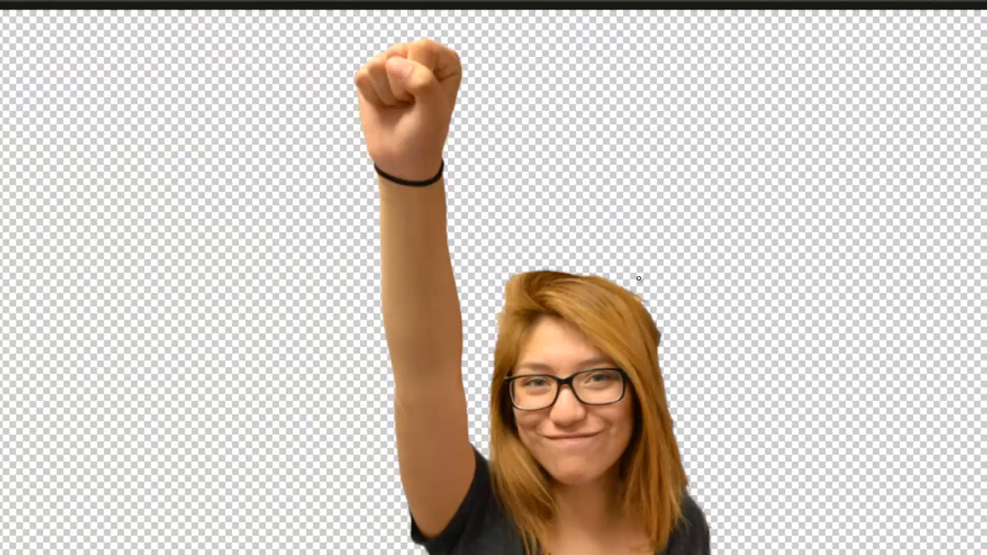
pyautogui.moveTo(725, 303)
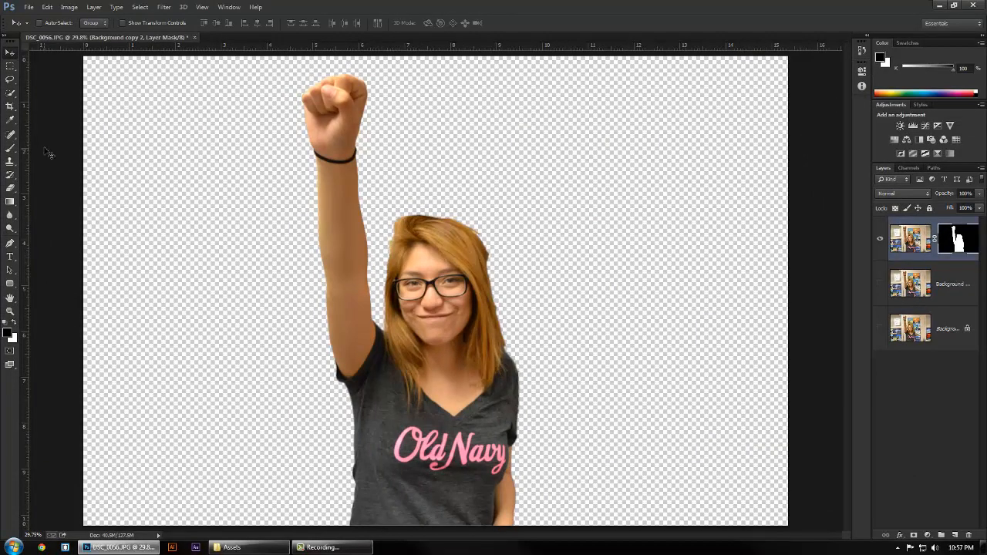
pyautogui.moveTo(466, 290)
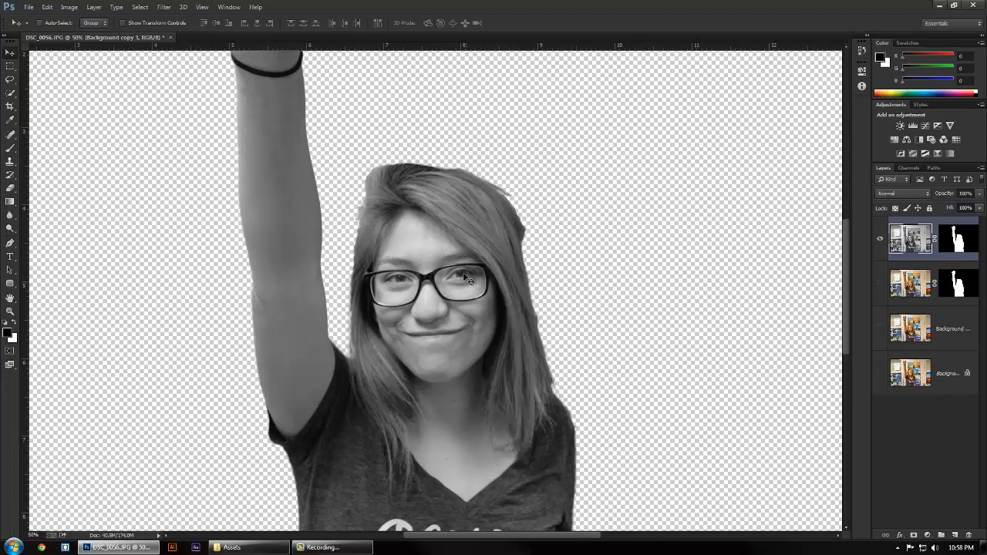
# Step: Choose the Clone Stamp and sample plain shirt fabric beside the Old Navy logo
pyautogui.scroll(-3)
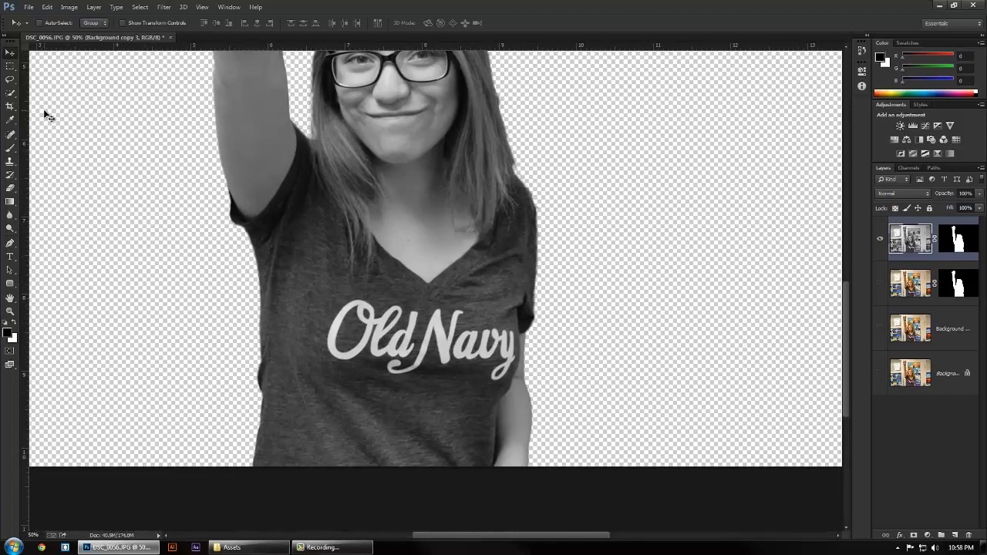
pyautogui.click(11, 160)
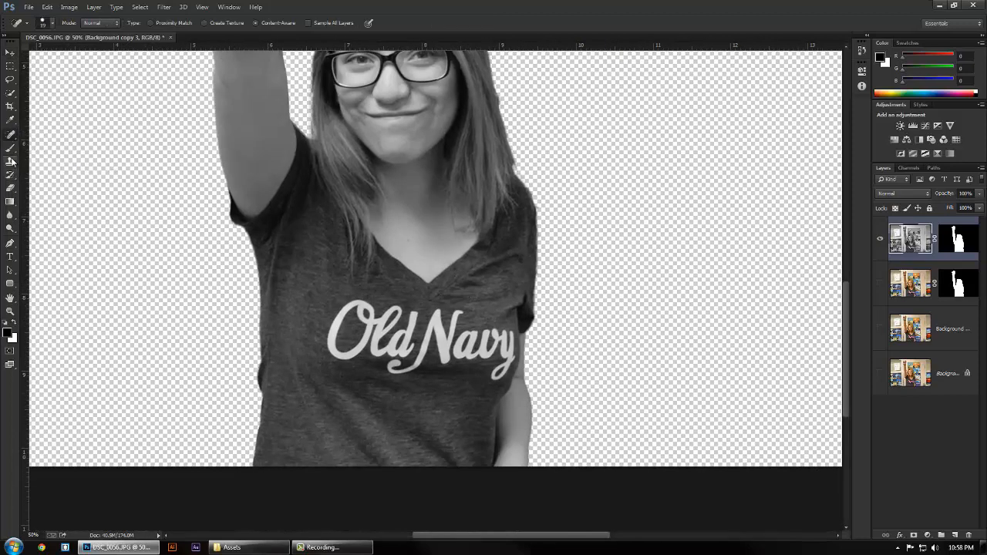
pyautogui.click(10, 161)
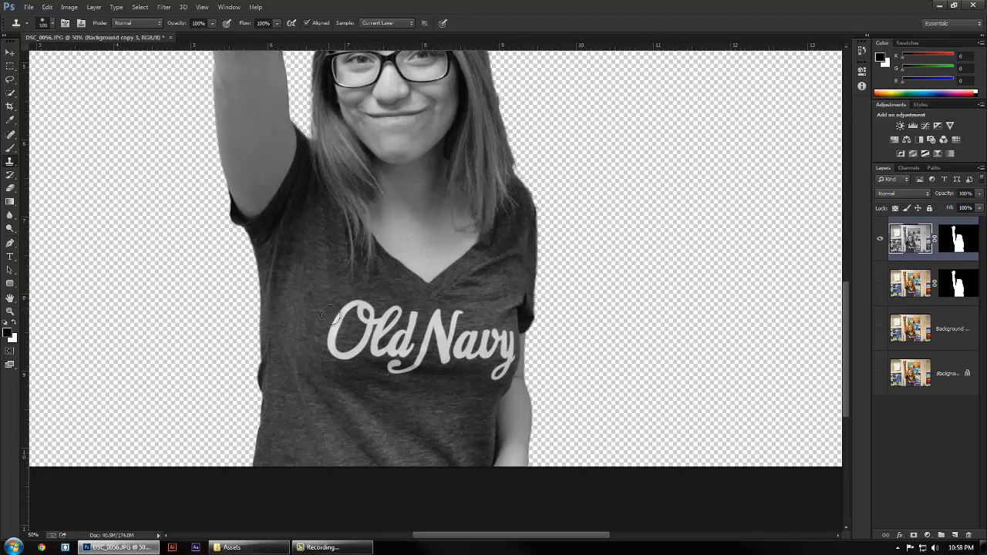
pyautogui.click(331, 334)
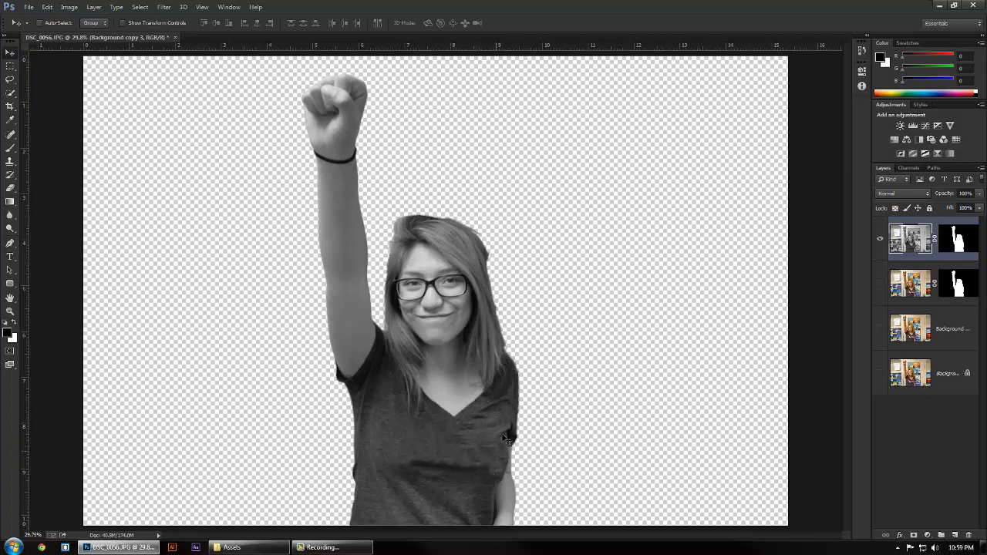
pyautogui.moveTo(502, 412)
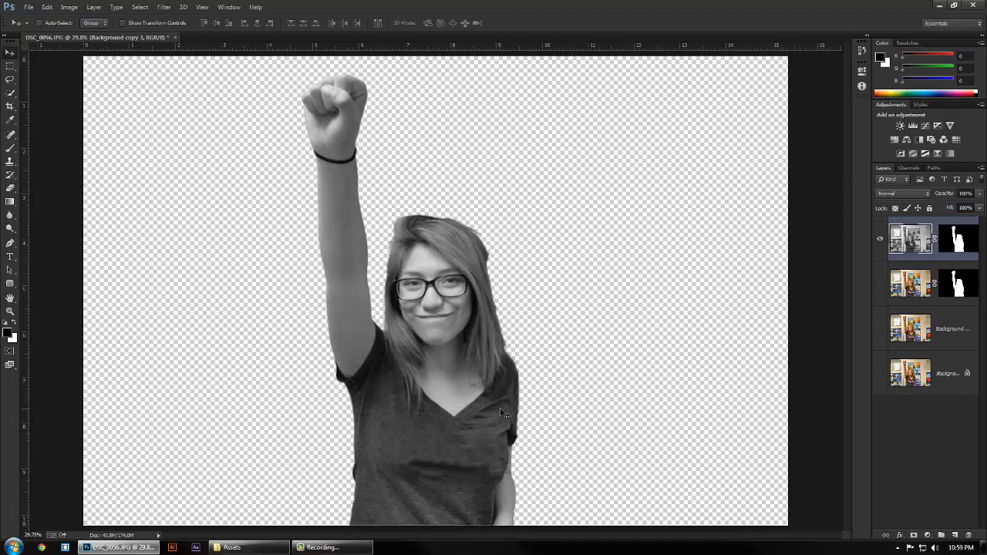
pyautogui.moveTo(138, 81)
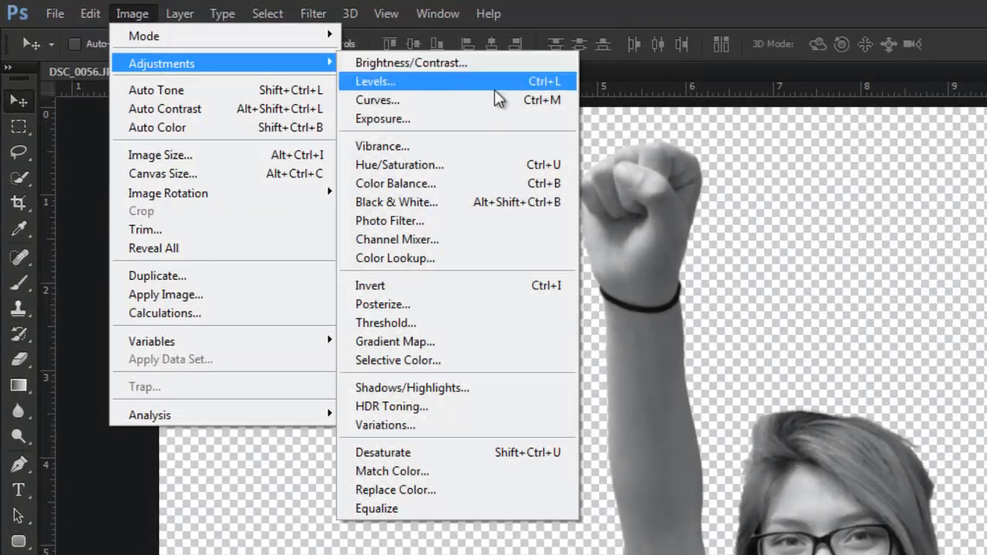
# Step: Apply a small-radius Gaussian Blur to the grayscale cut-out
pyautogui.click(313, 13)
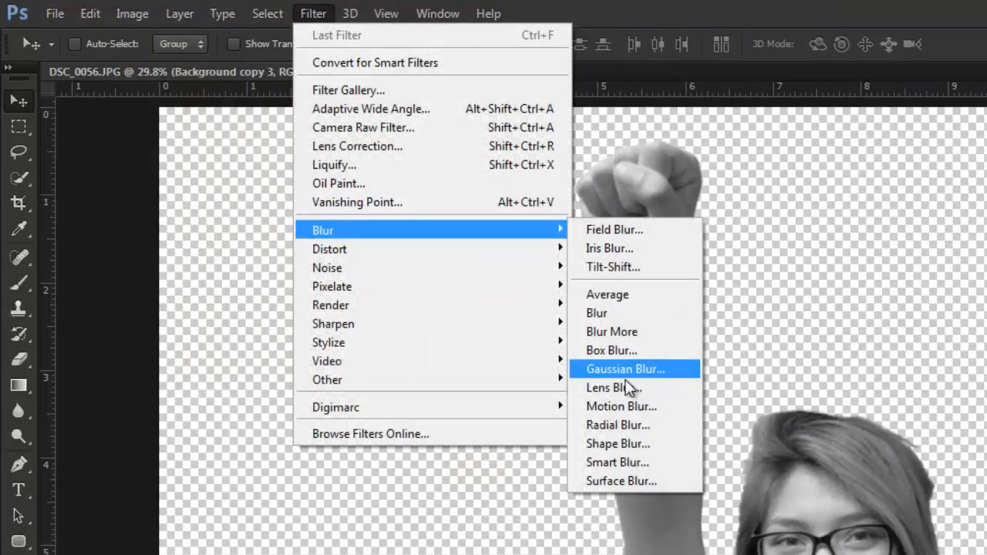
pyautogui.click(625, 369)
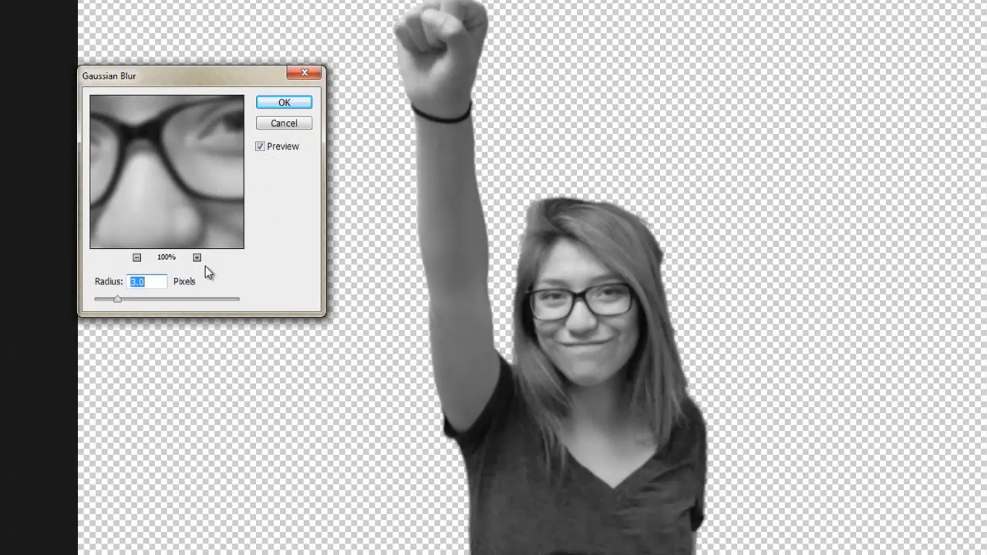
pyautogui.click(147, 282)
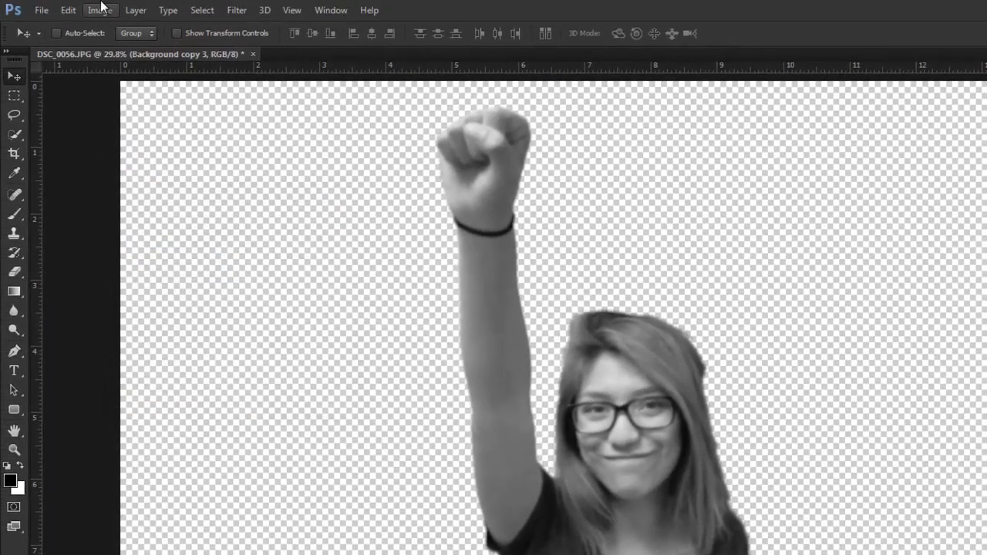
# Step: Posterize the figure to 3 levels
pyautogui.click(100, 10)
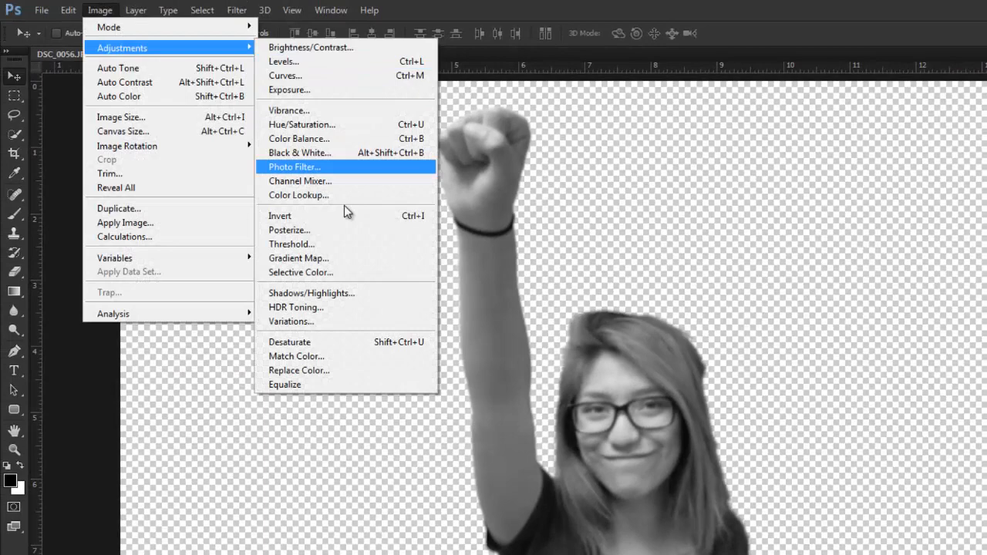
pyautogui.click(289, 230)
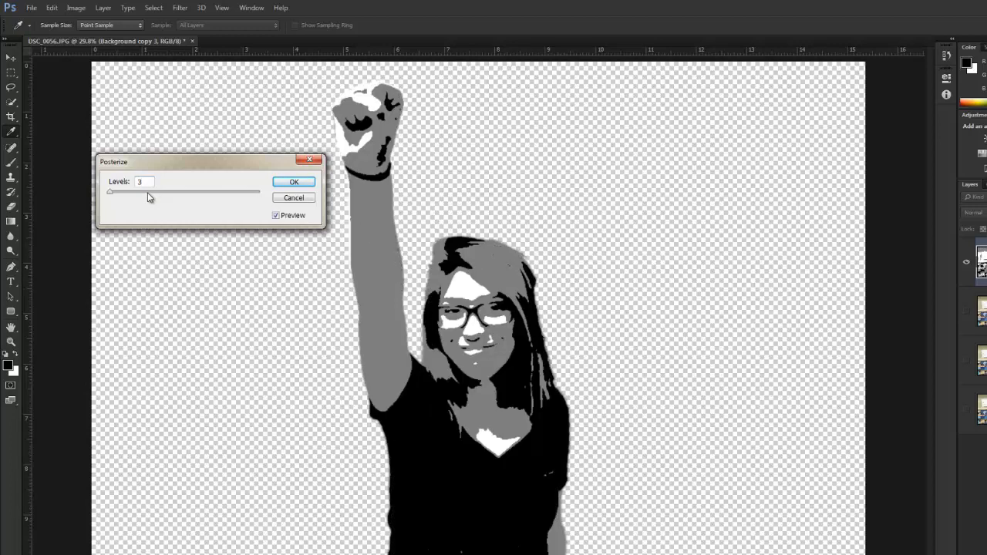
pyautogui.click(293, 182)
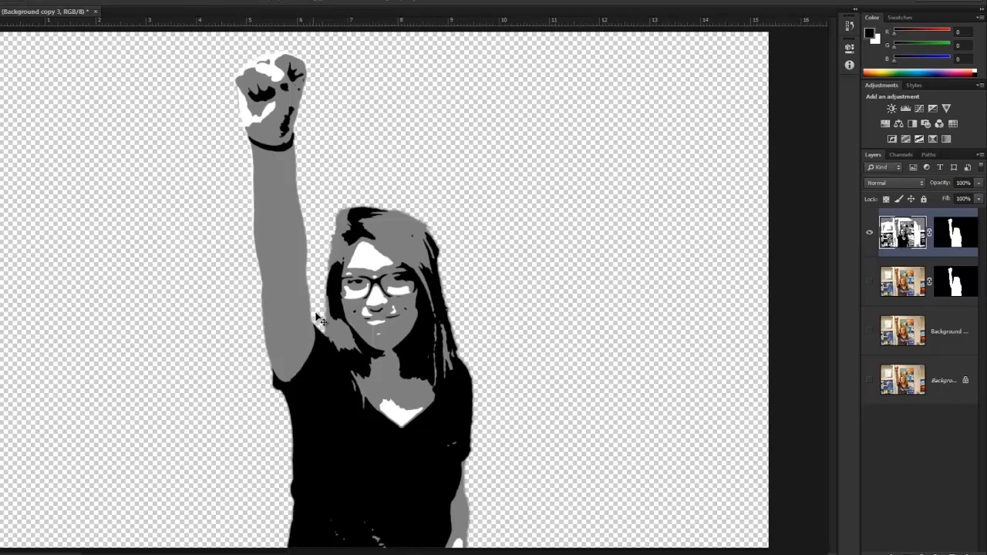
pyautogui.moveTo(324, 345)
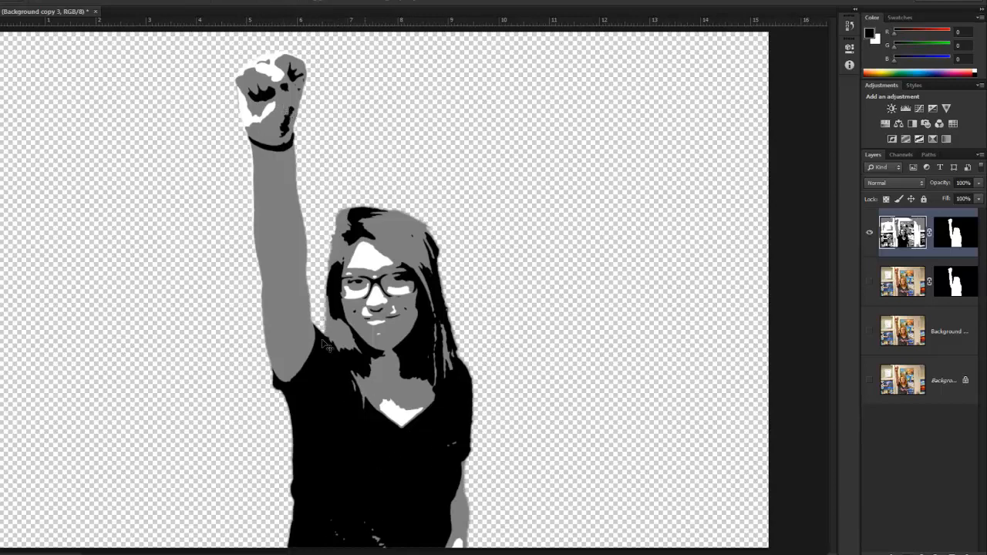
pyautogui.moveTo(398, 294)
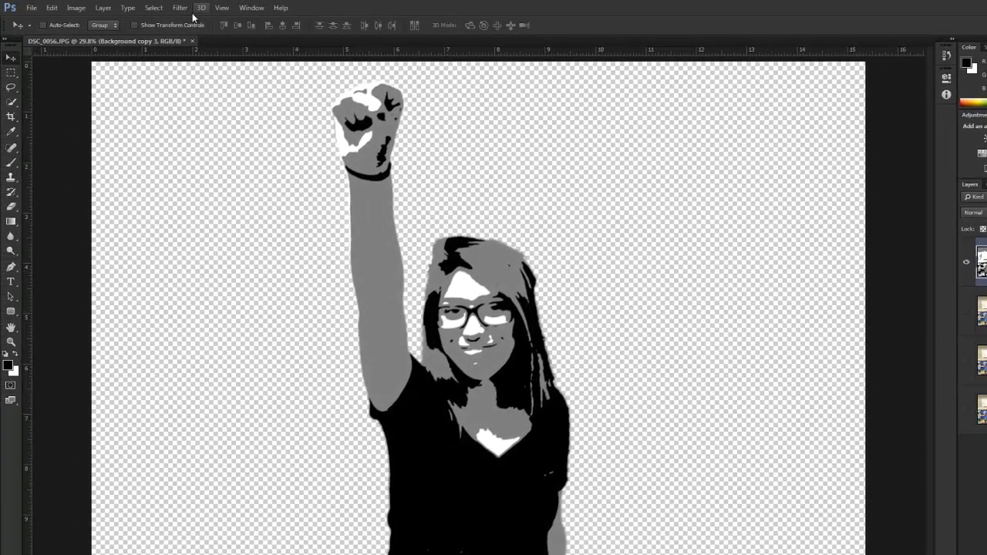
# Step: Select the Shadows with Color Range and adjust Layer 1's output levels
pyautogui.click(154, 8)
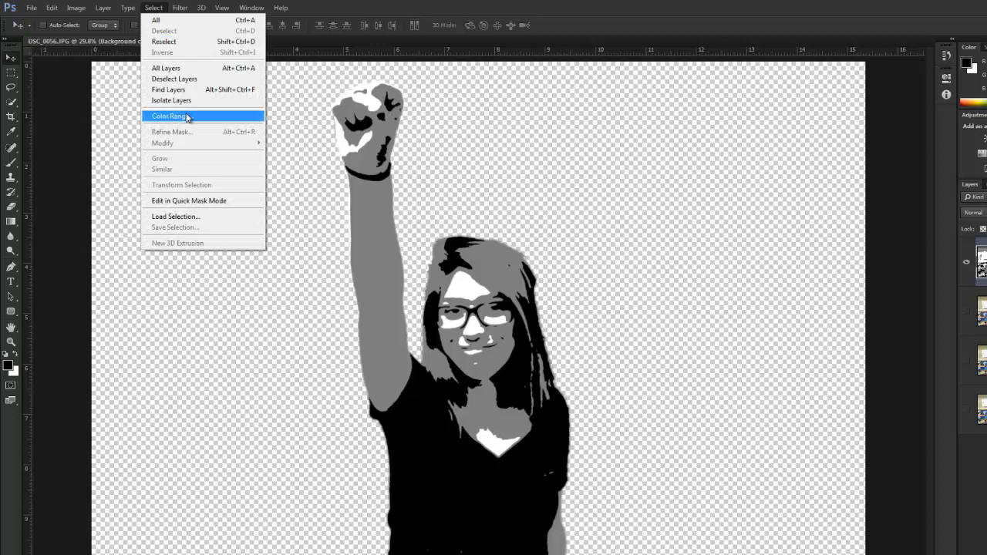
pyautogui.click(168, 116)
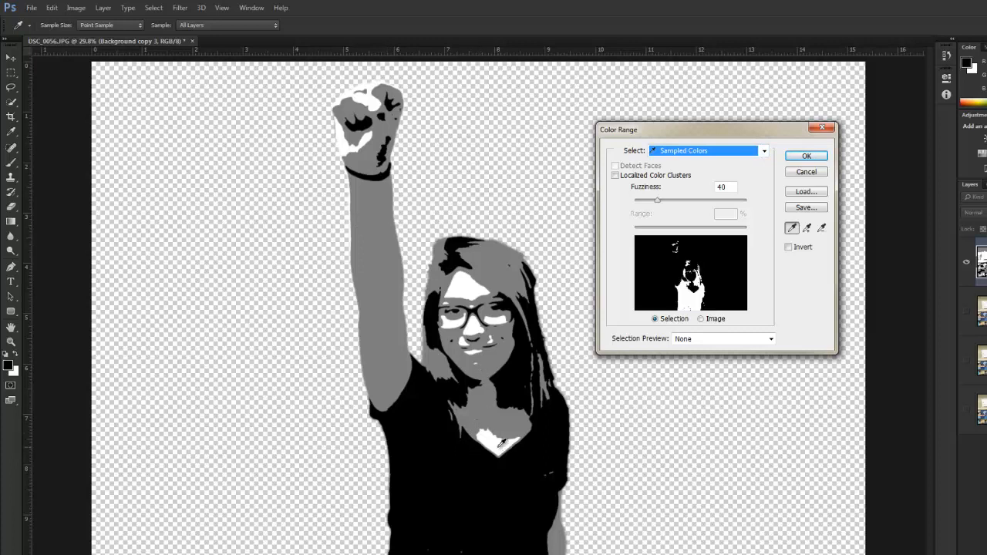
pyautogui.click(762, 150)
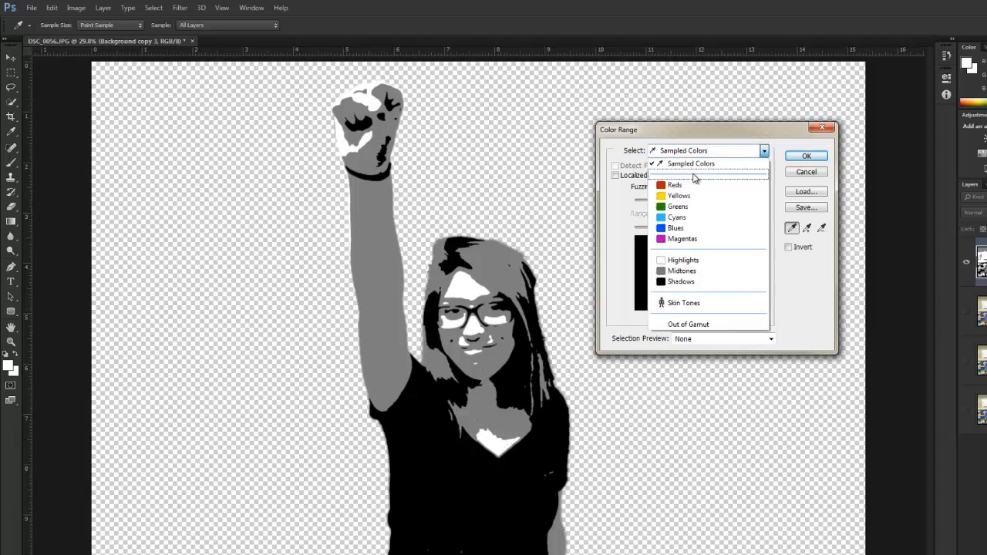
pyautogui.click(682, 282)
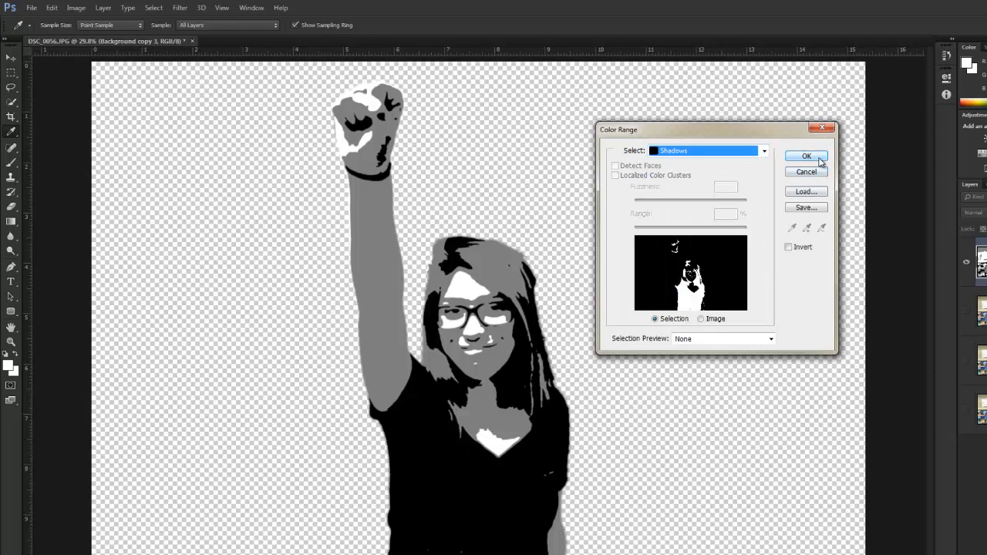
pyautogui.click(806, 156)
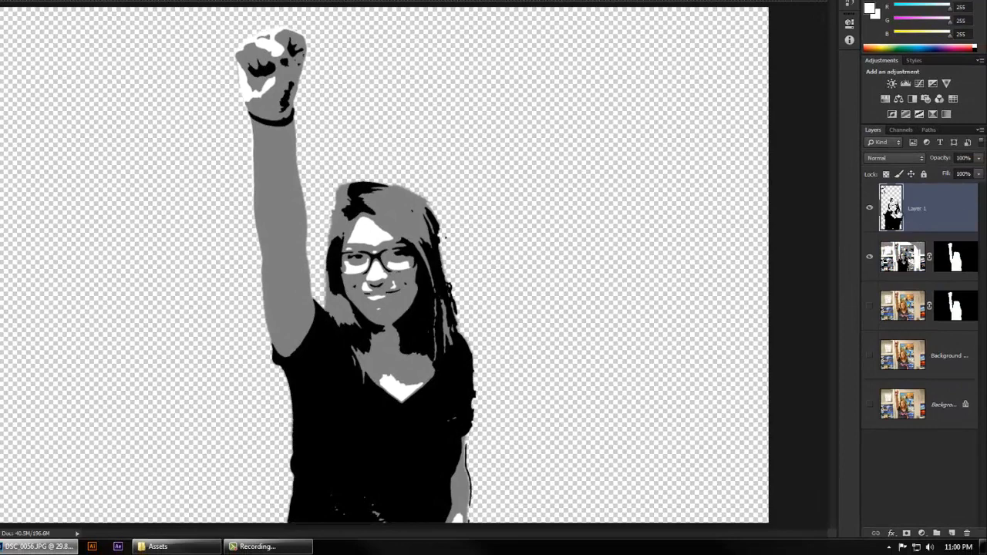
pyautogui.moveTo(673, 208)
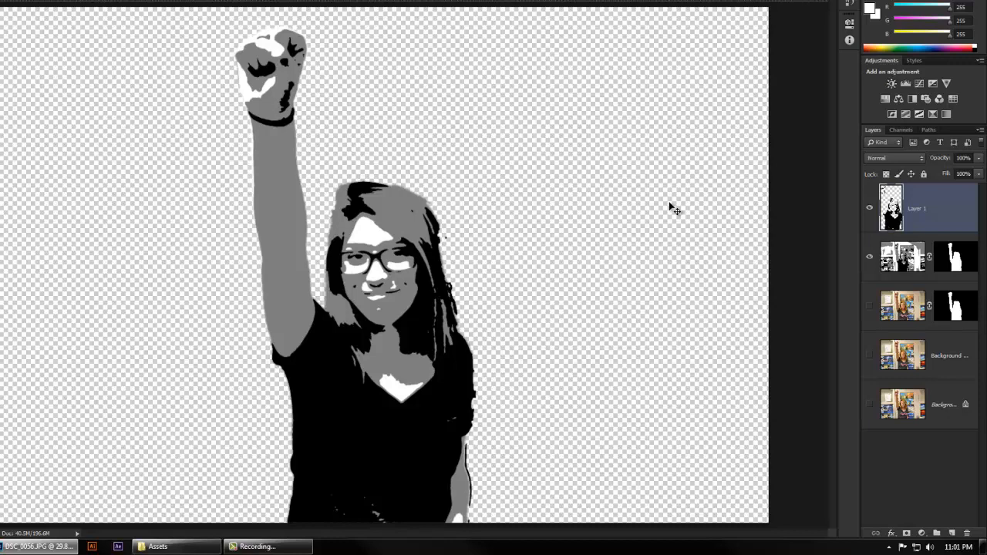
pyautogui.moveTo(978, 100)
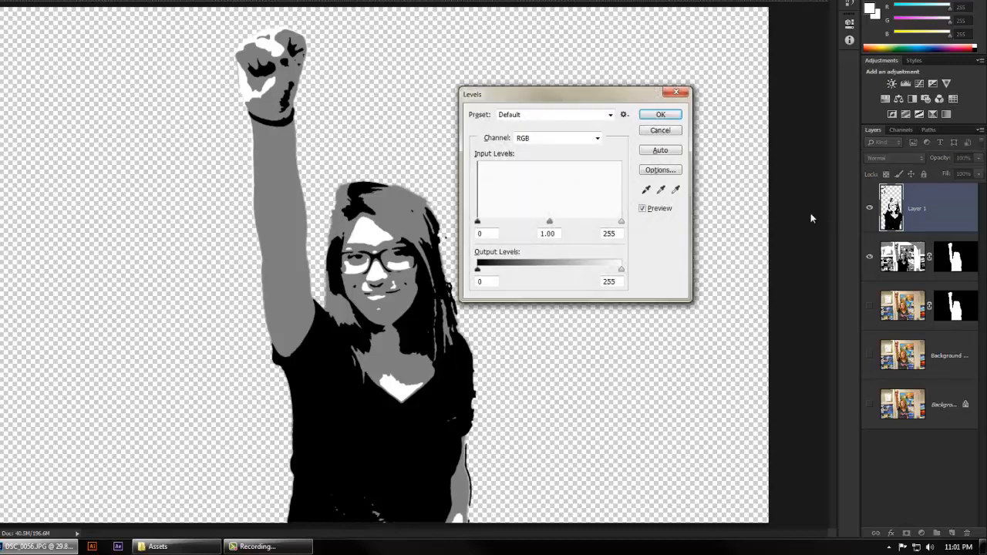
pyautogui.moveTo(478, 270); pyautogui.dragTo(485, 269)
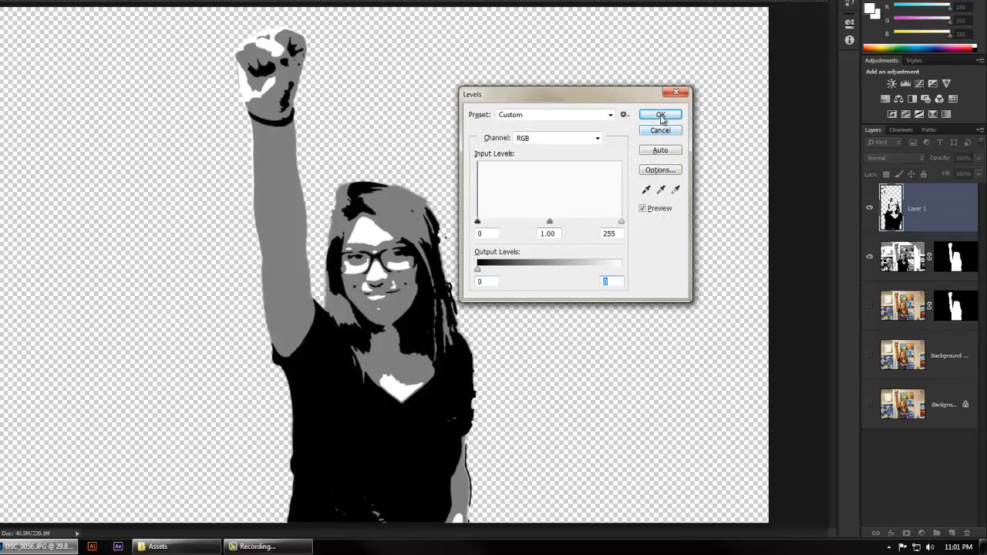
pyautogui.click(660, 115)
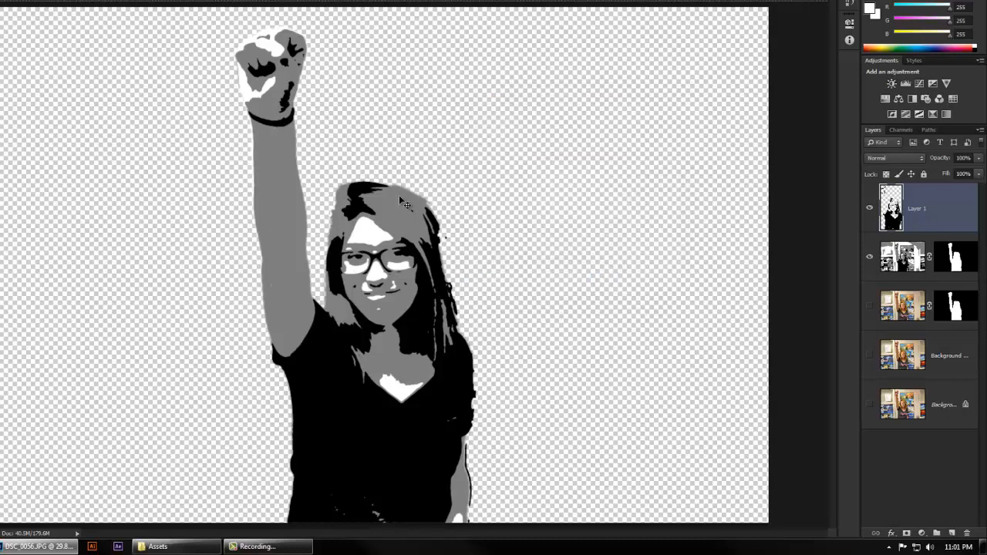
pyautogui.moveTo(729, 268)
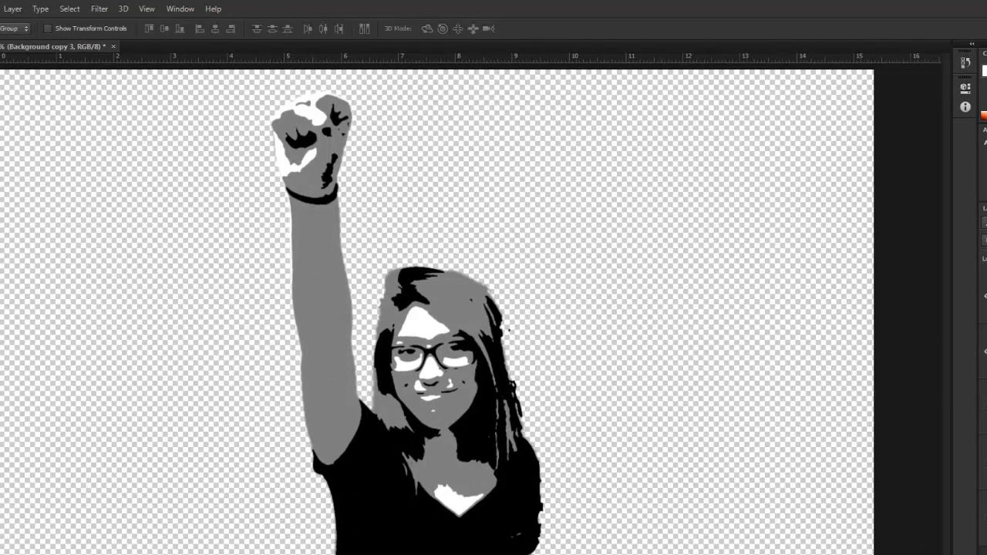
pyautogui.moveTo(311, 283)
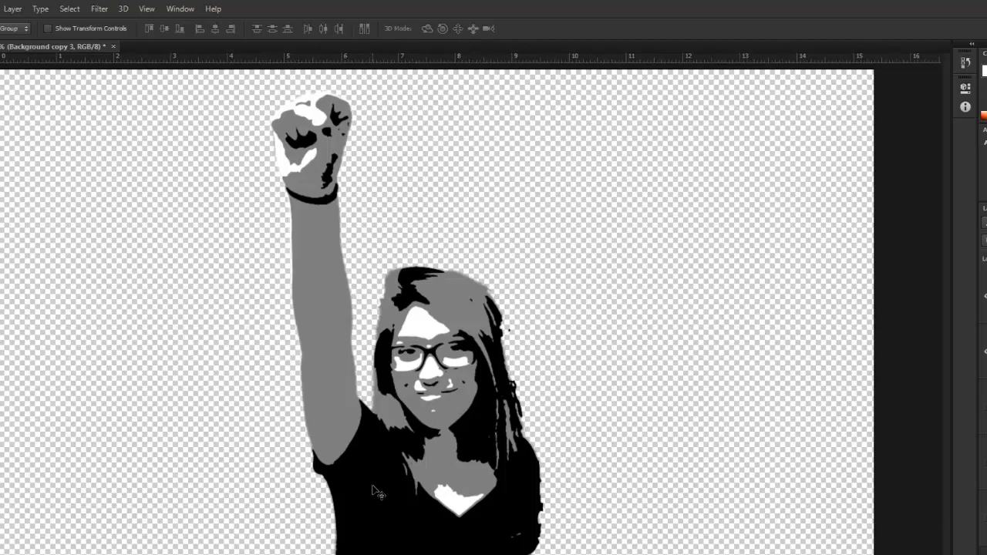
pyautogui.moveTo(436, 169)
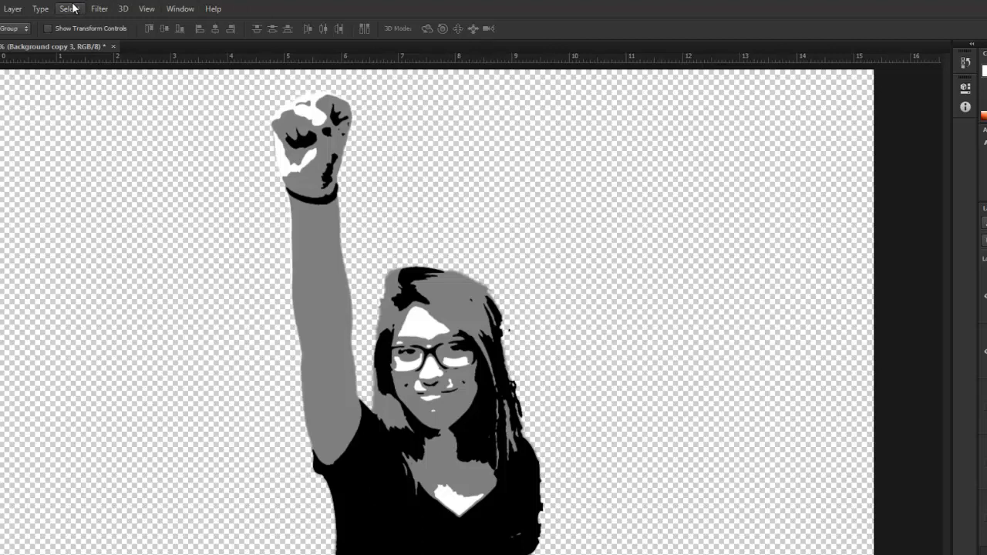
# Step: Select the Highlights with Color Range and lighten Layer 2 to output black 175
pyautogui.click(69, 9)
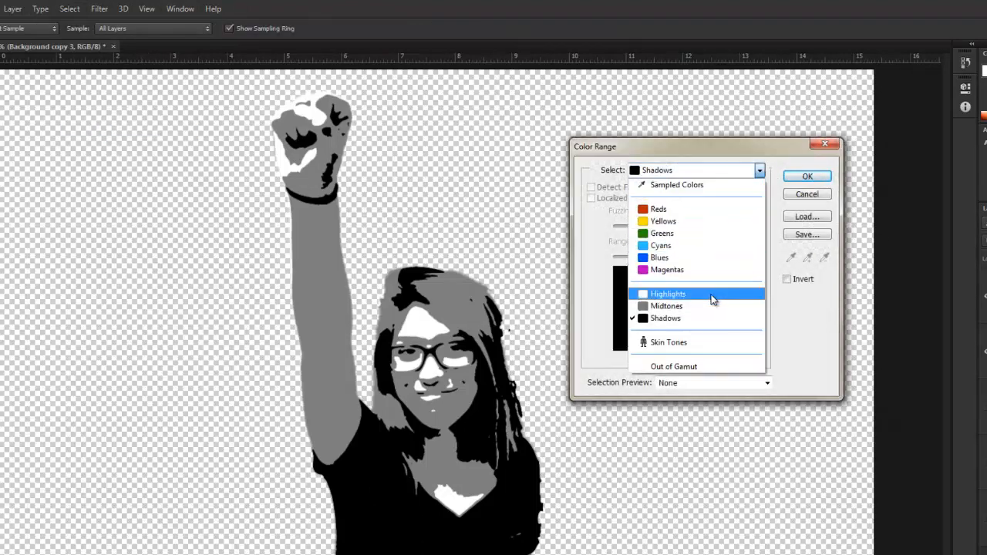
pyautogui.click(807, 176)
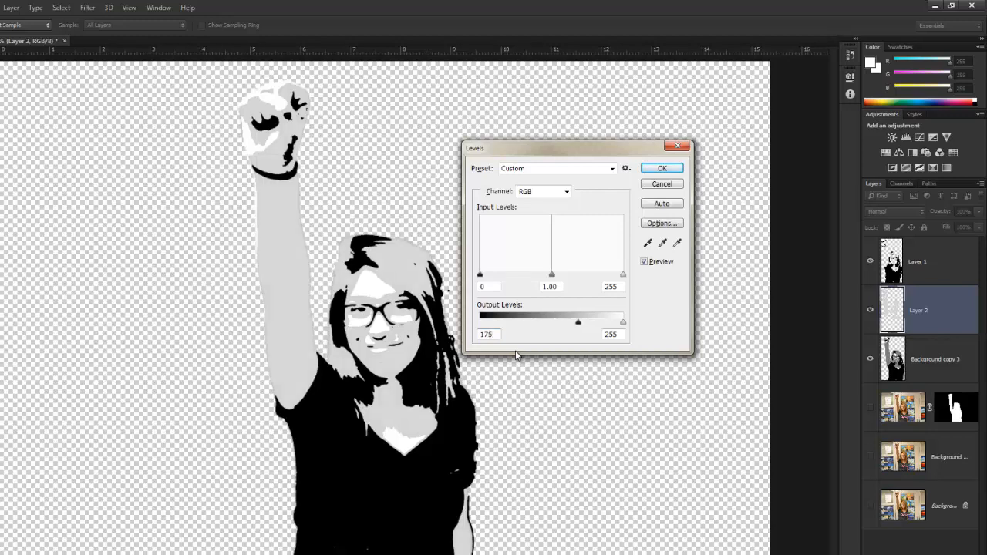
pyautogui.click(662, 168)
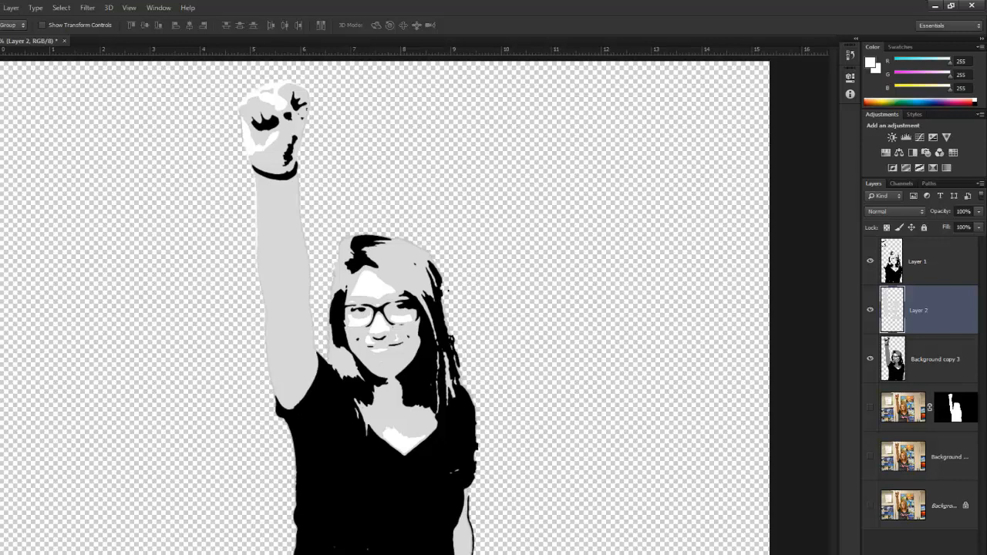
# Step: In Variations, apply More Red four times and Darker once to Layer 2
pyautogui.click(10, 8)
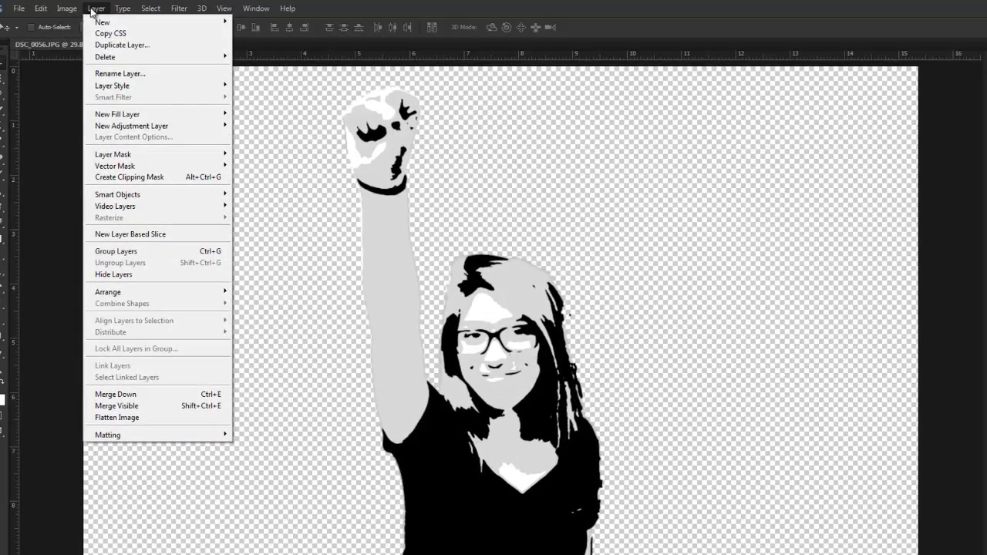
pyautogui.click(66, 8)
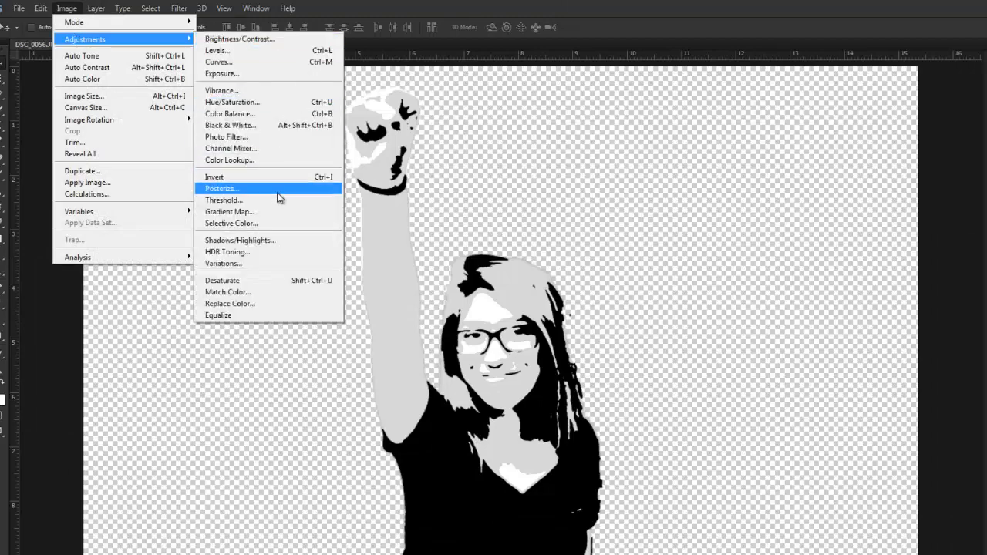
pyautogui.click(224, 263)
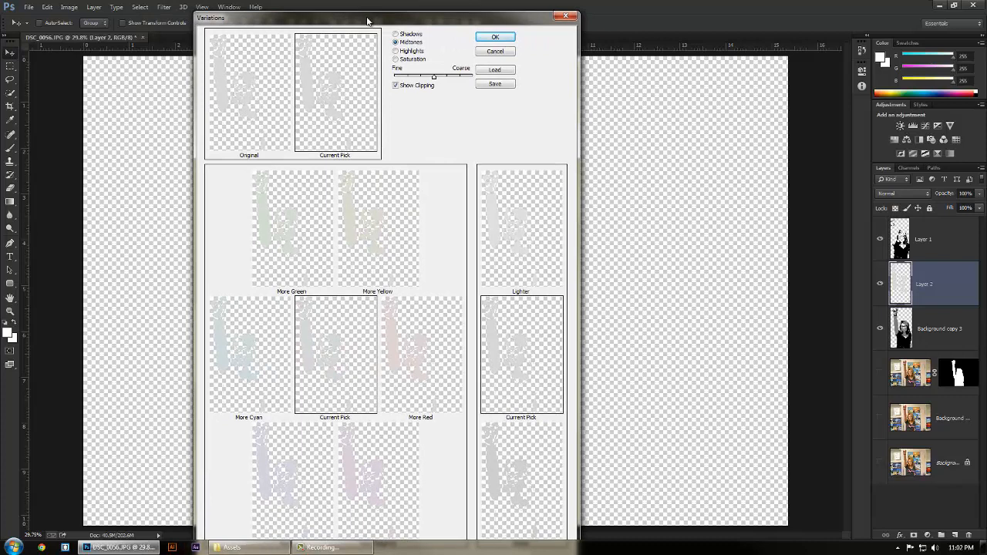
pyautogui.moveTo(450, 212)
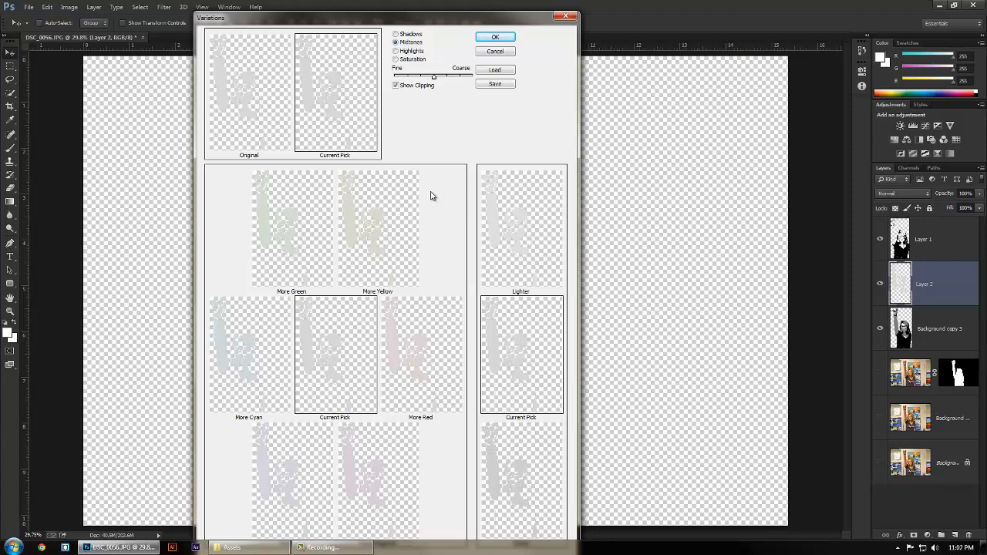
pyautogui.moveTo(432, 201)
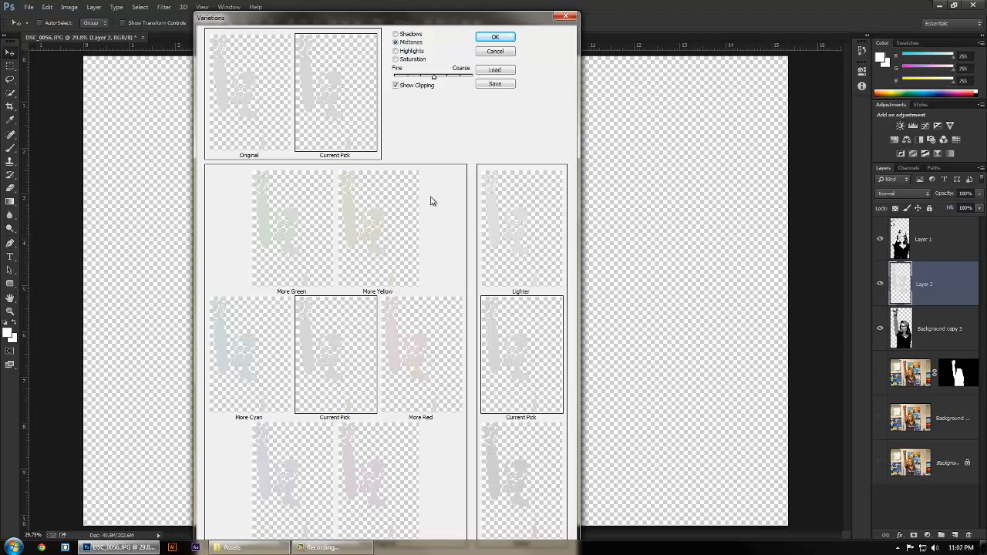
pyautogui.moveTo(465, 244)
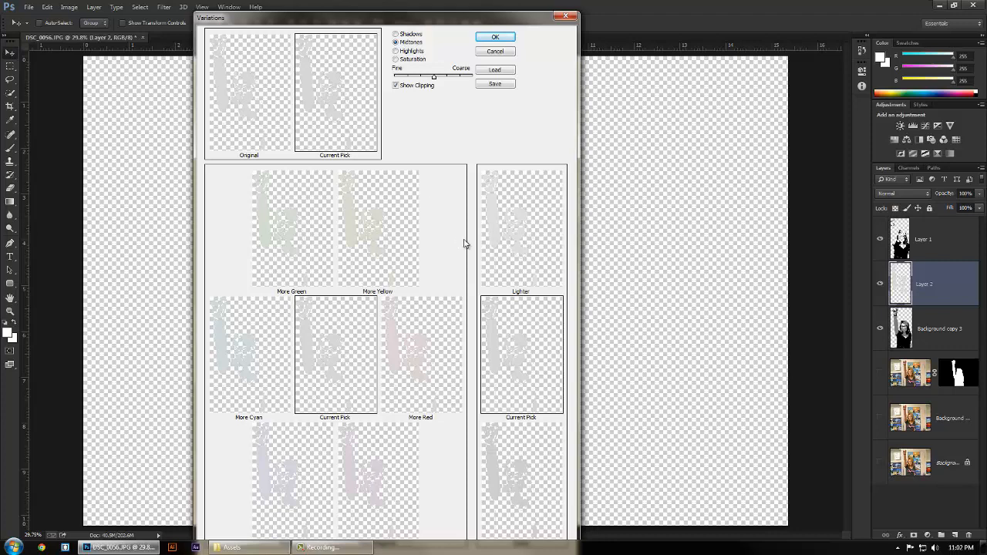
pyautogui.moveTo(429, 367)
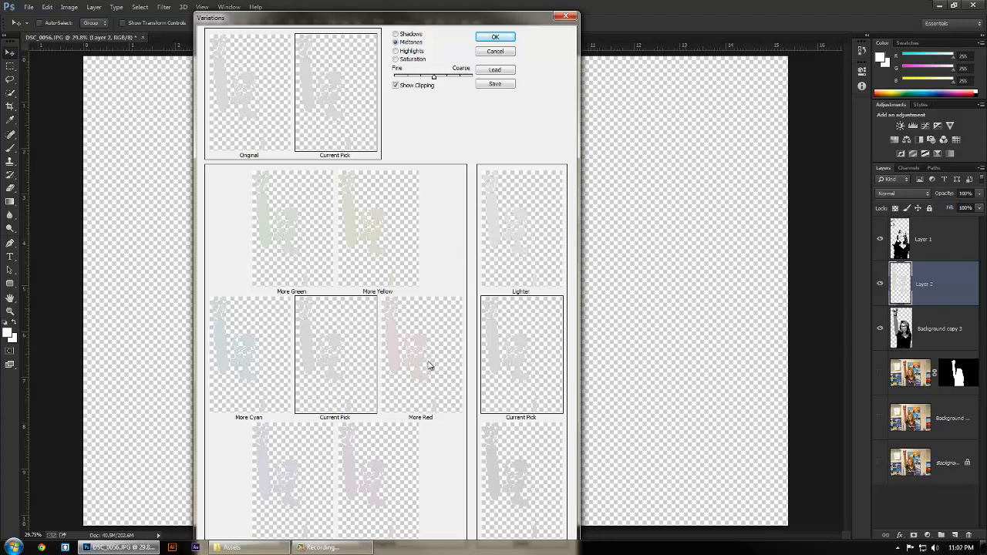
pyautogui.click(421, 354)
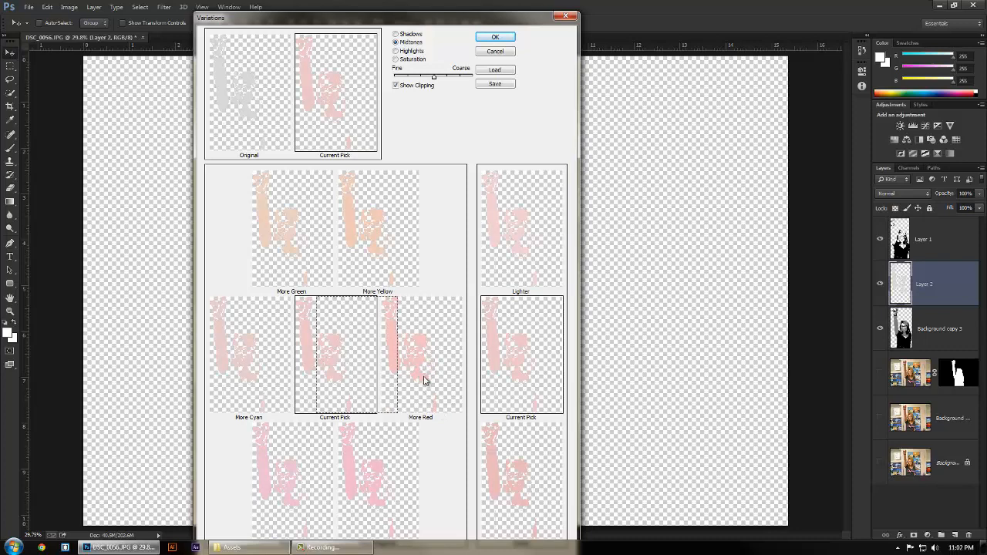
pyautogui.click(420, 355)
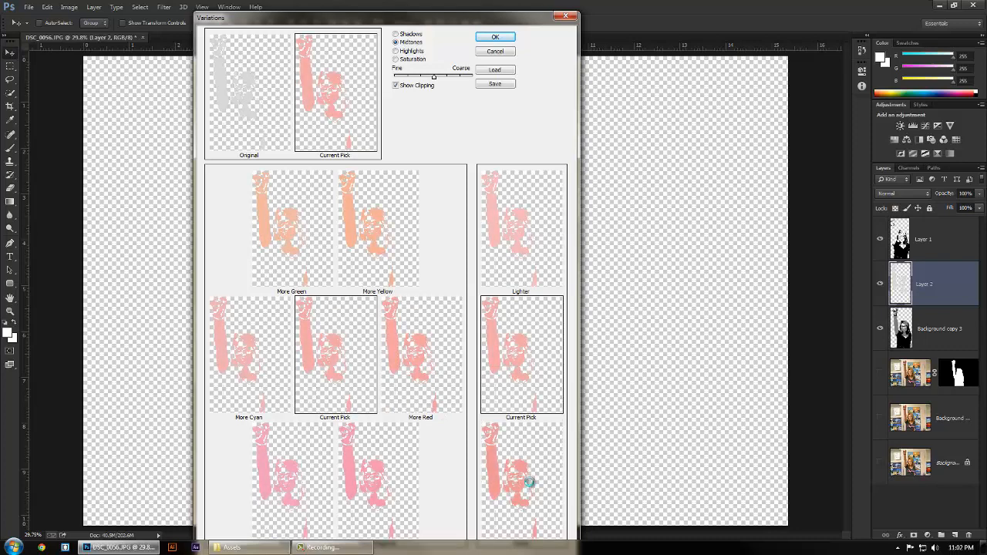
pyautogui.click(421, 355)
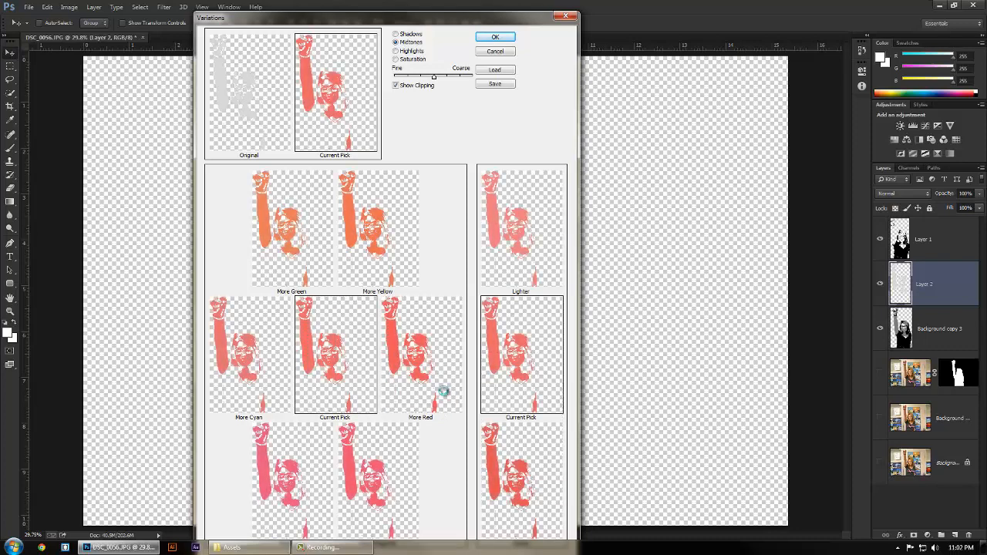
pyautogui.click(420, 354)
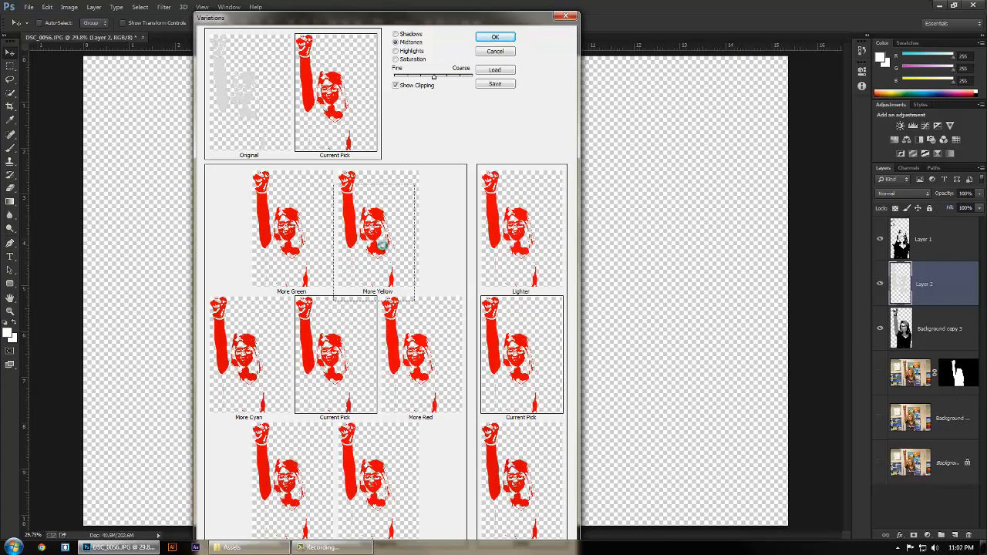
pyautogui.click(335, 355)
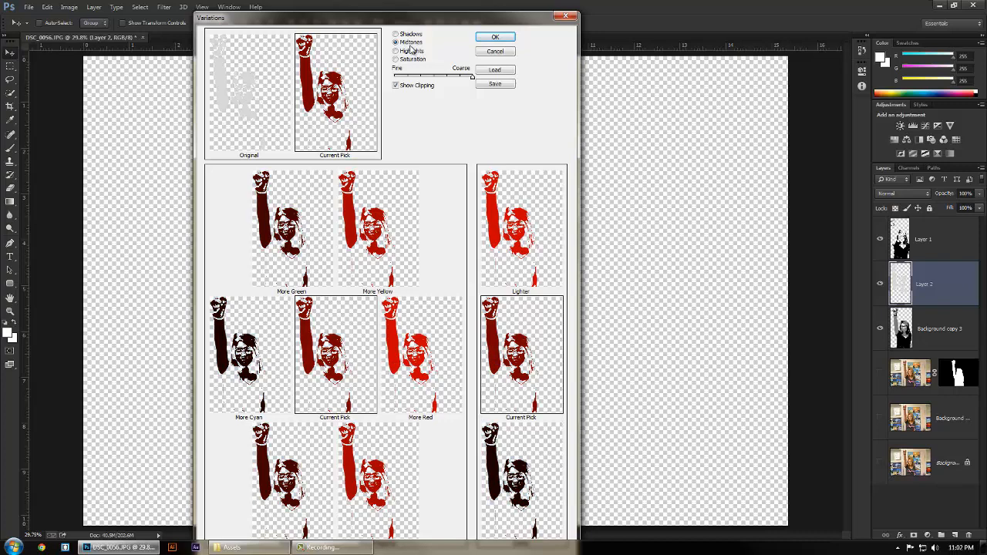
pyautogui.click(495, 37)
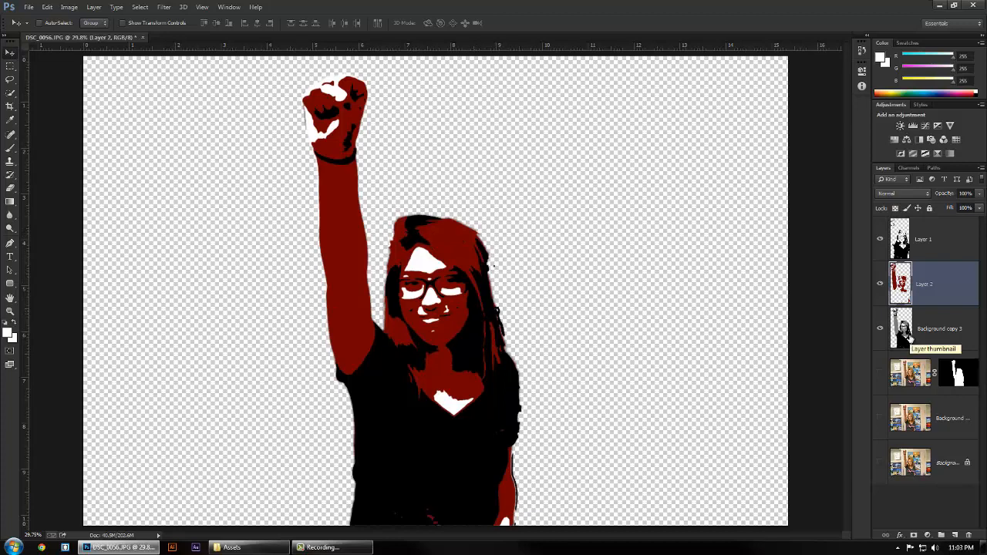
# Step: On Background copy 3, set the foreground colour to beige #ffda68 for the highlights
pyautogui.click(926, 329)
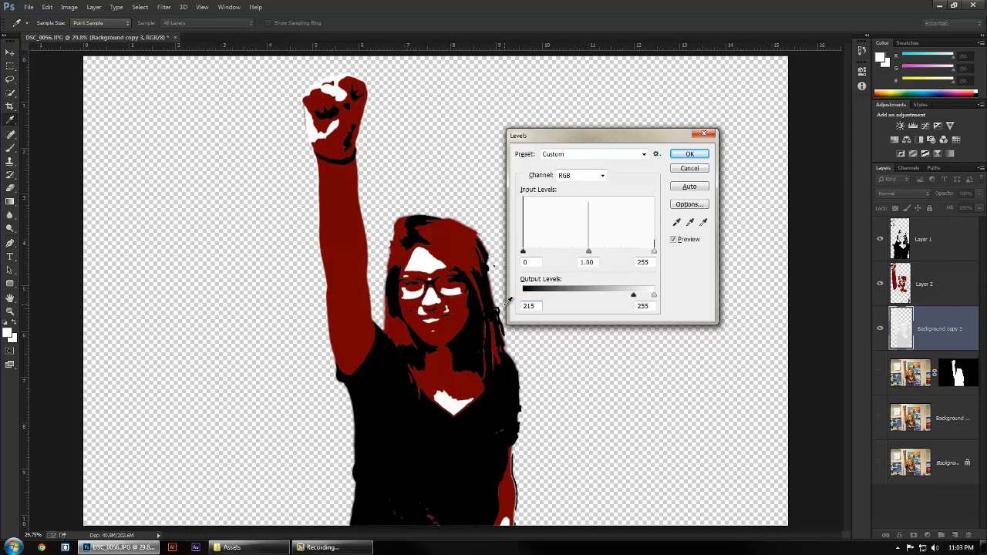
pyautogui.click(689, 154)
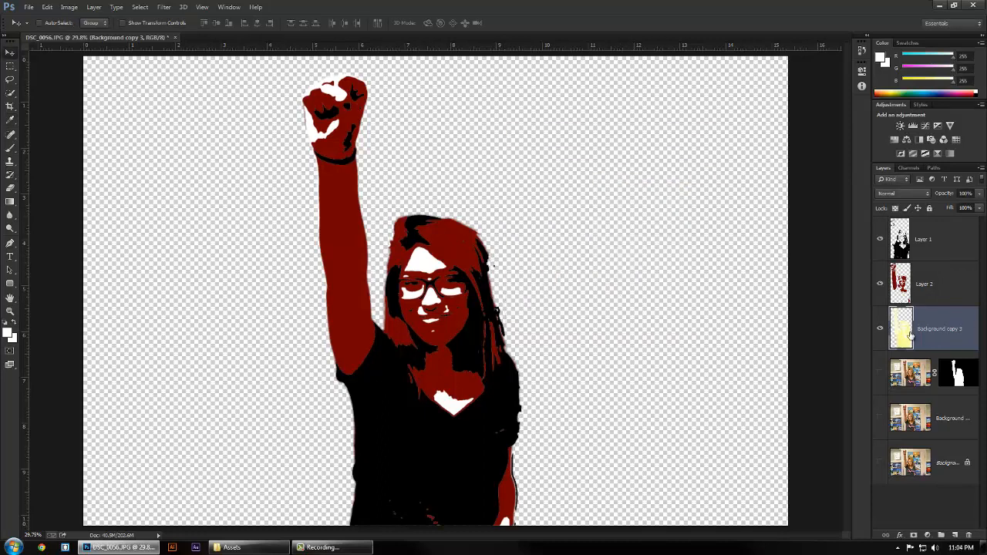
pyautogui.click(10, 328)
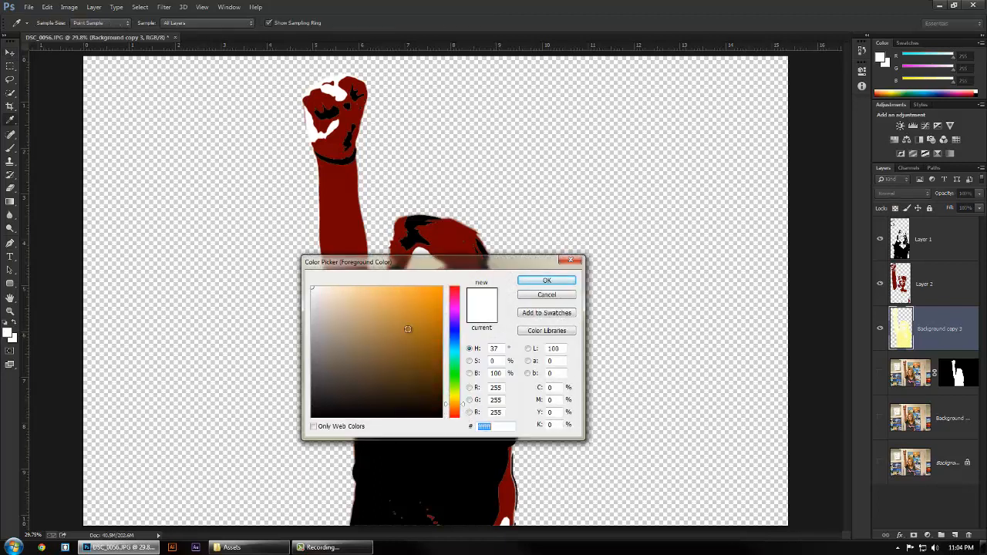
pyautogui.click(392, 286)
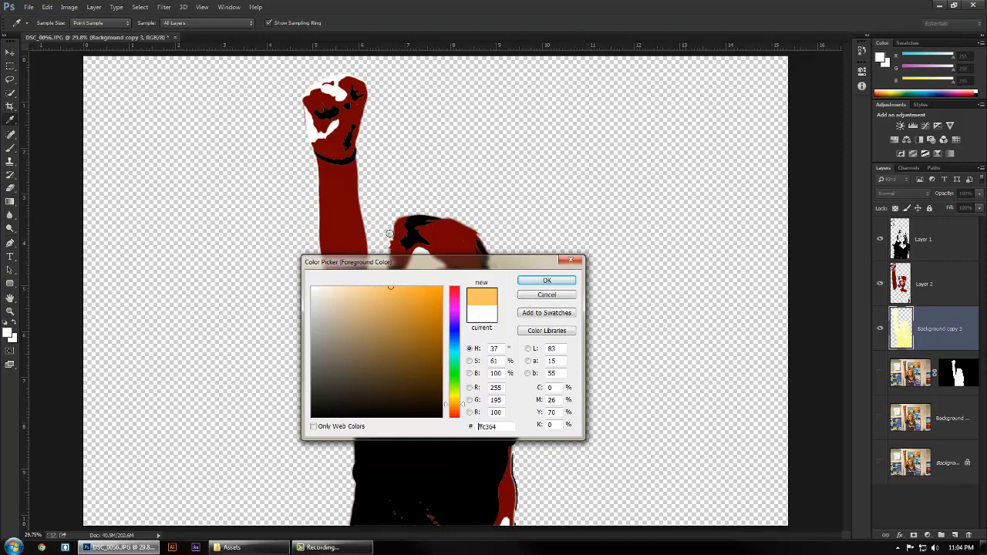
pyautogui.click(454, 367)
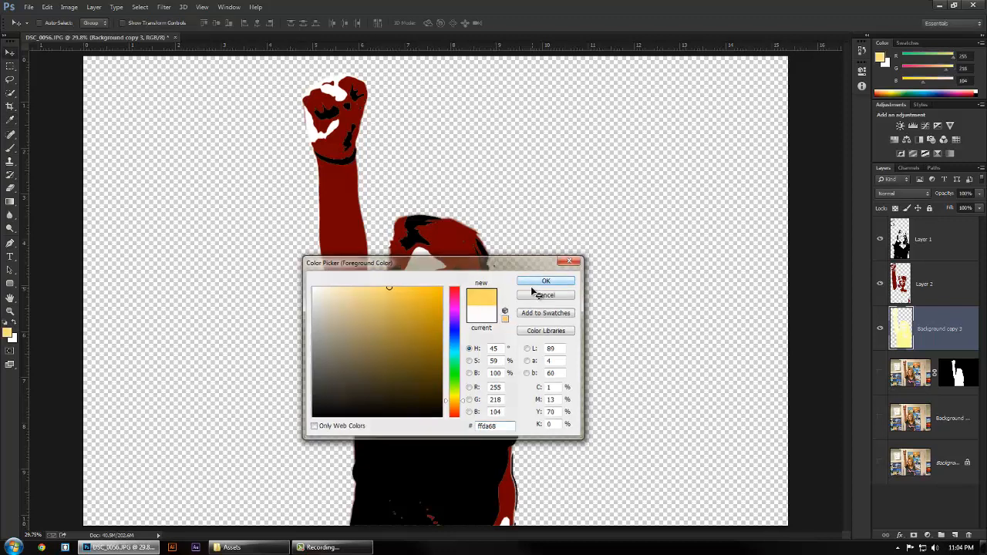
pyautogui.click(546, 280)
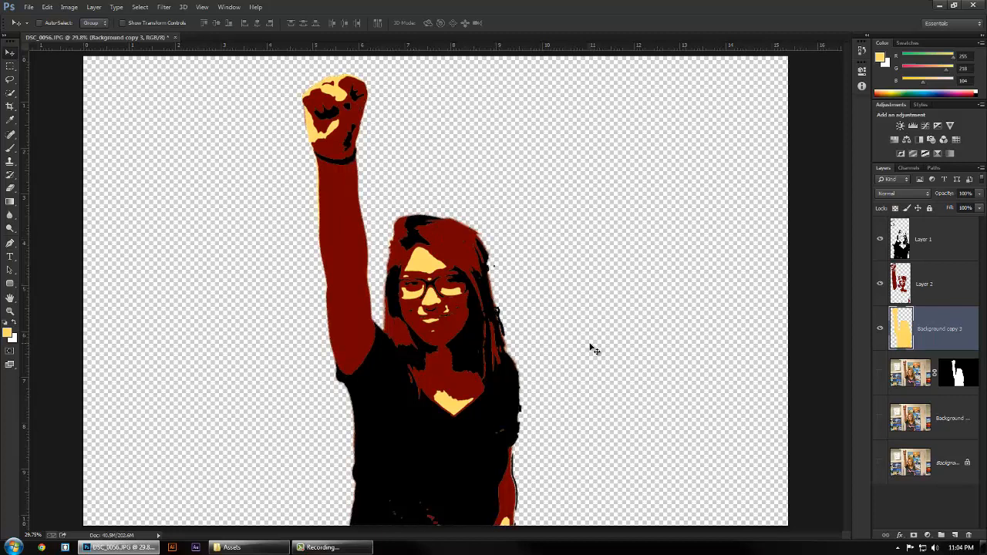
pyautogui.moveTo(248, 162)
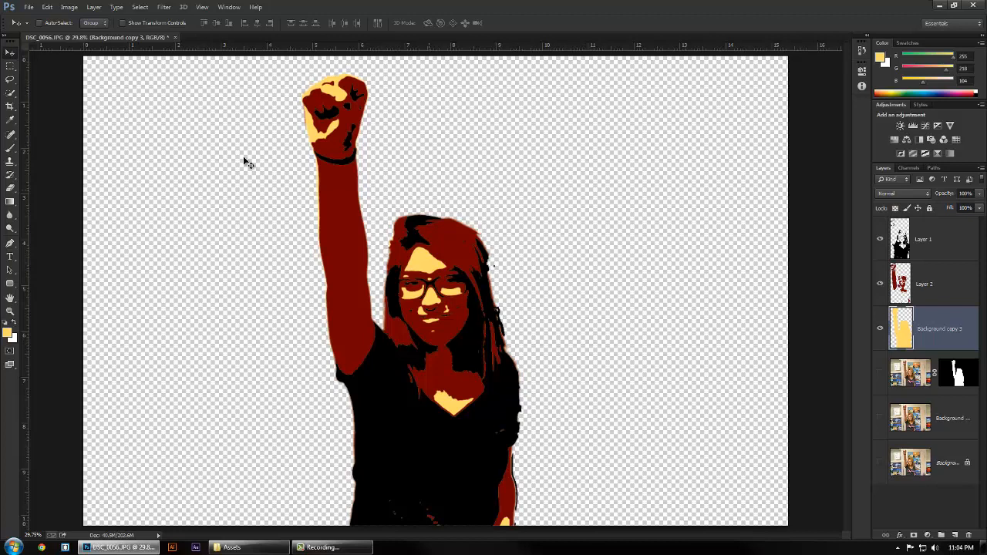
pyautogui.moveTo(19, 56)
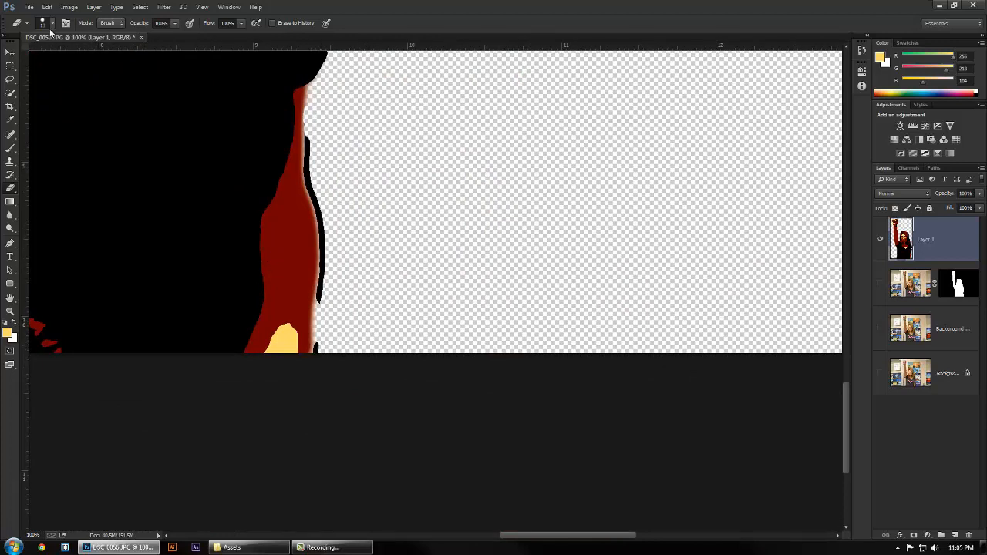
# Step: Set the eraser brush size and erase the stray black edge line beside the figure
pyautogui.click(44, 23)
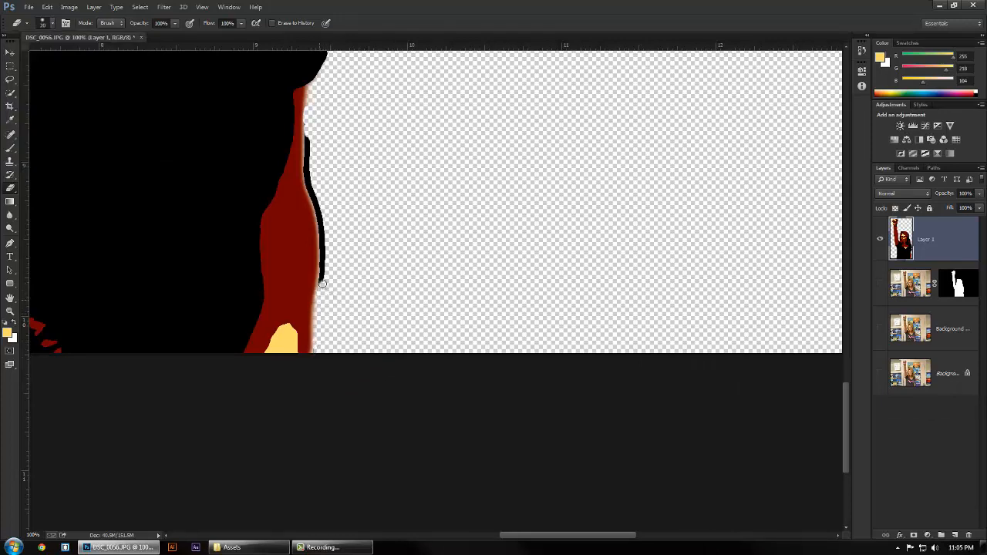
pyautogui.moveTo(323, 283); pyautogui.dragTo(297, 143)
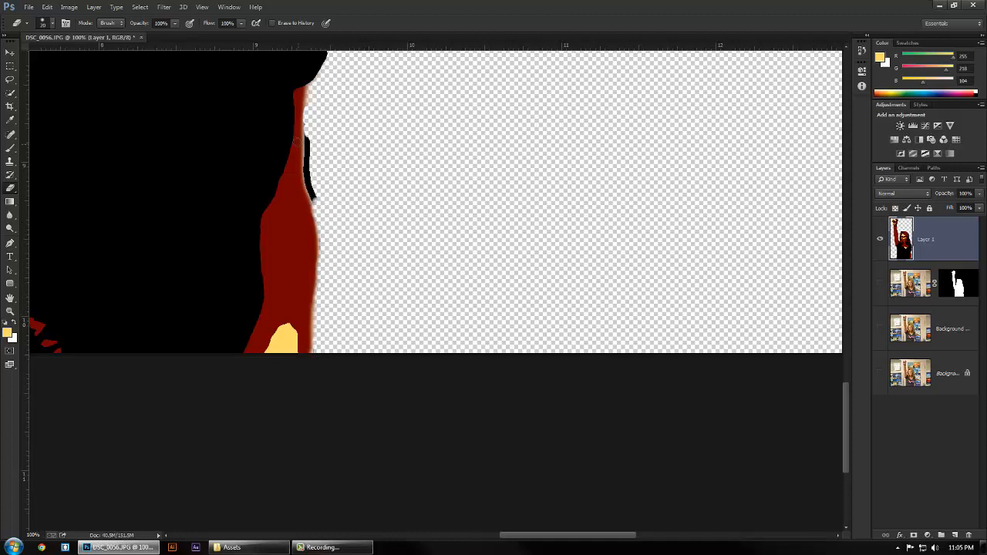
pyautogui.moveTo(297, 138); pyautogui.dragTo(308, 162)
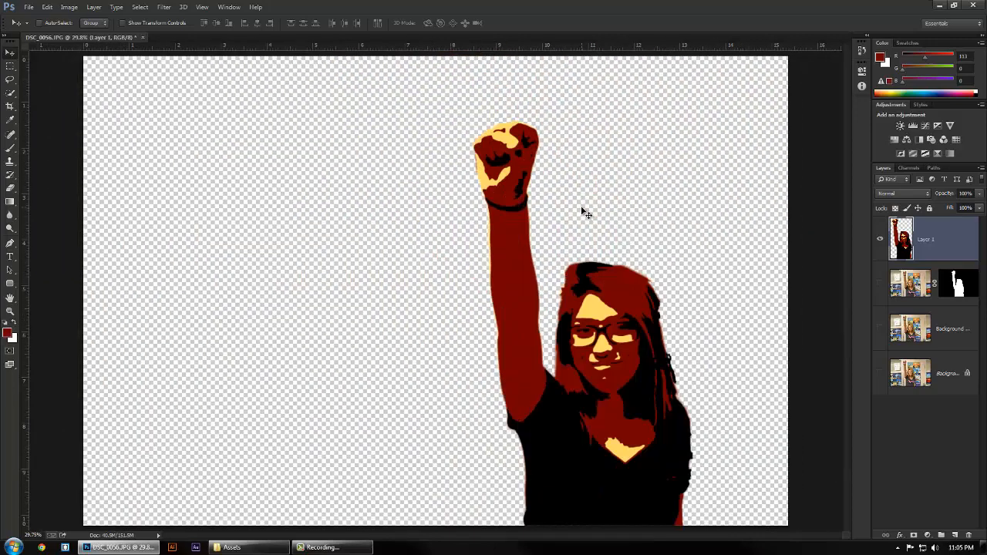
# Step: Drag the merged Layer 1 figure left with the Move tool, nearer the canvas centre
pyautogui.moveTo(586, 212); pyautogui.dragTo(516, 335)
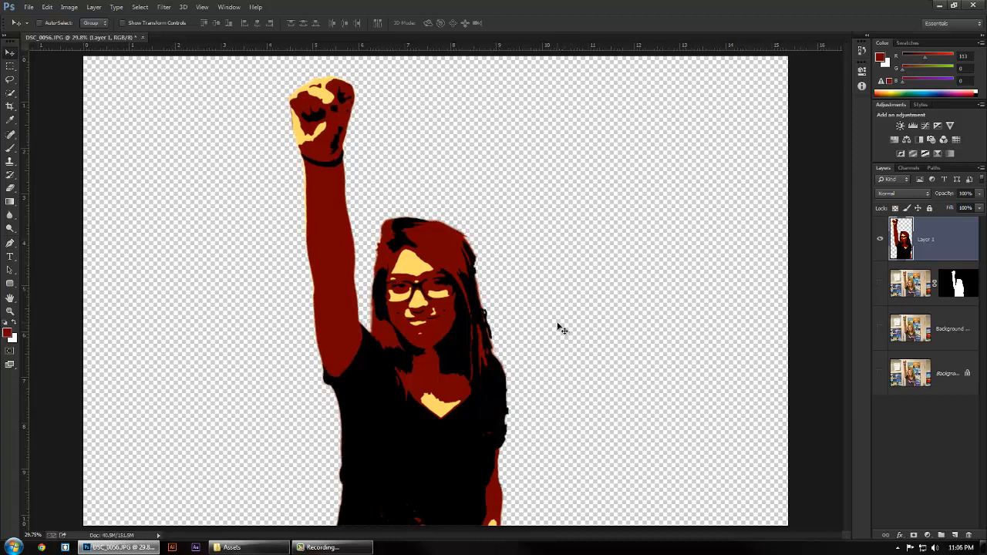
pyautogui.moveTo(410, 186)
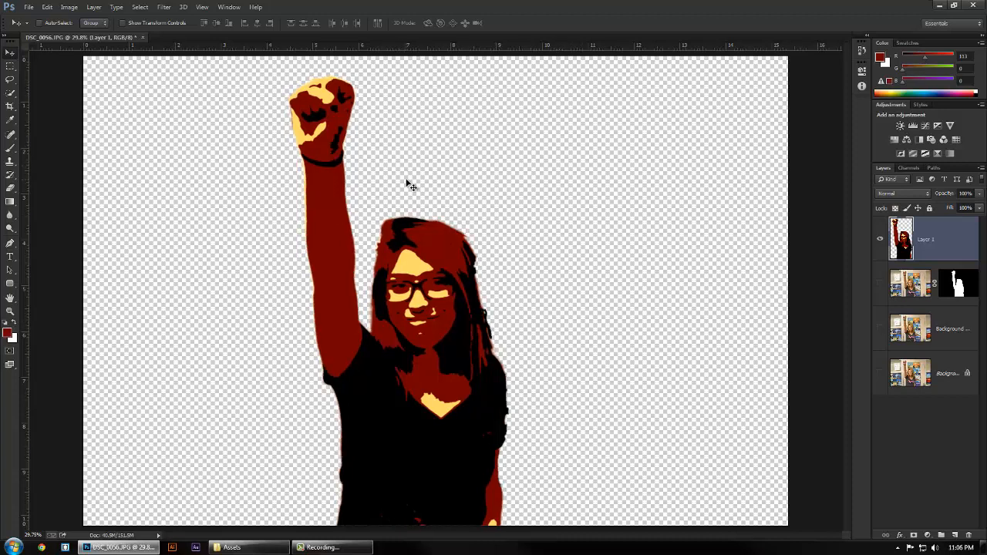